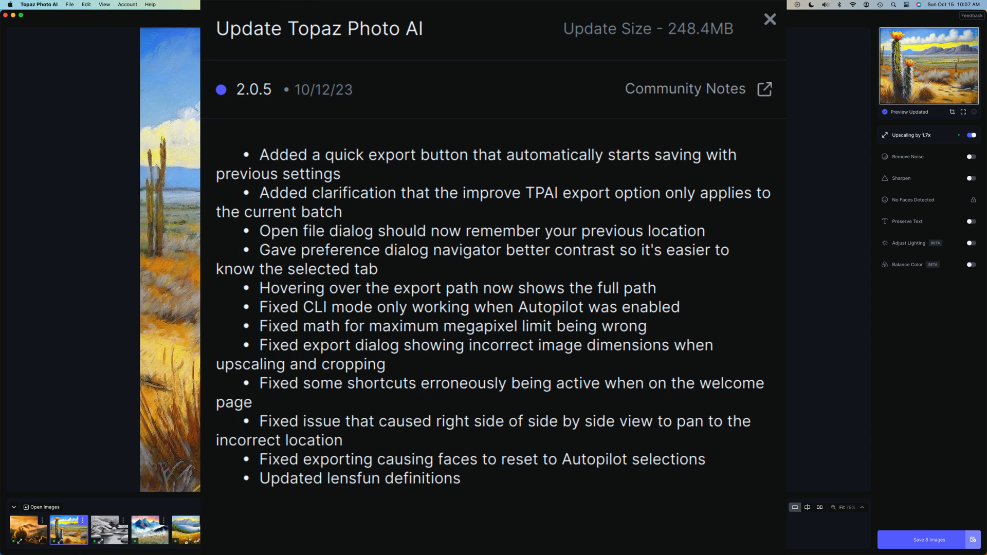
Dismiss the version 2.0.5 release notes to reveal the desert cactus painting.
click(769, 19)
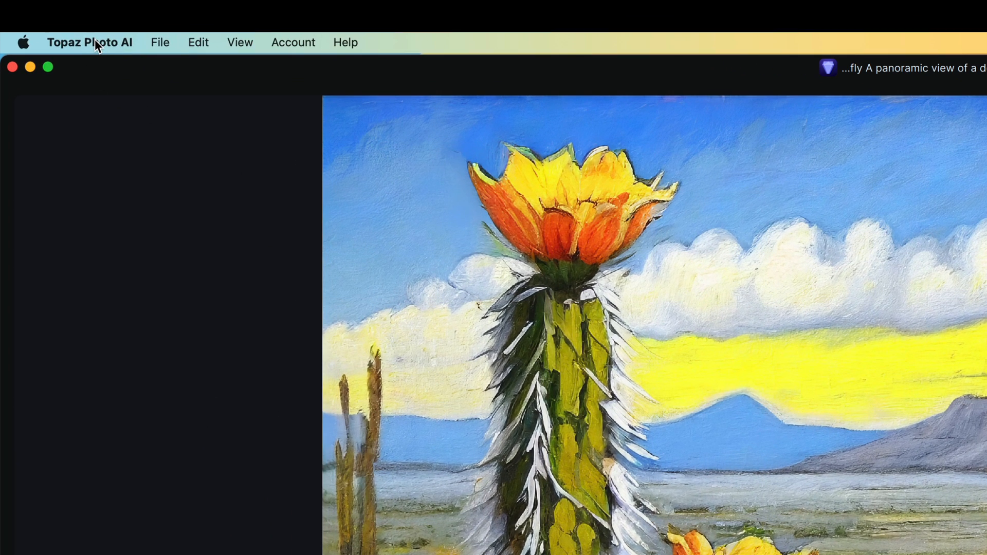
Open Preferences on the Autopilot Sharpen defaults: Low (Soft) and above, Auto, Normal.
click(90, 42)
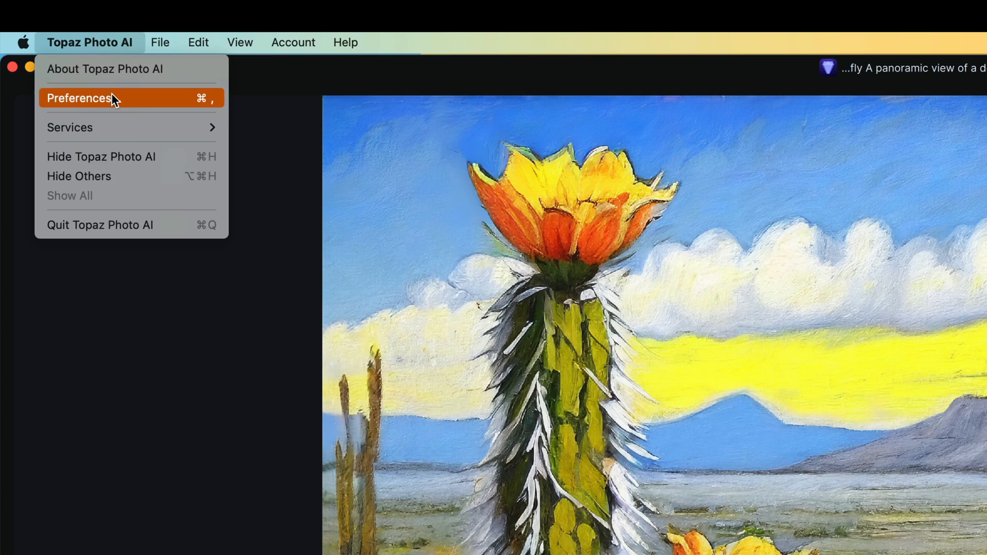
click(79, 98)
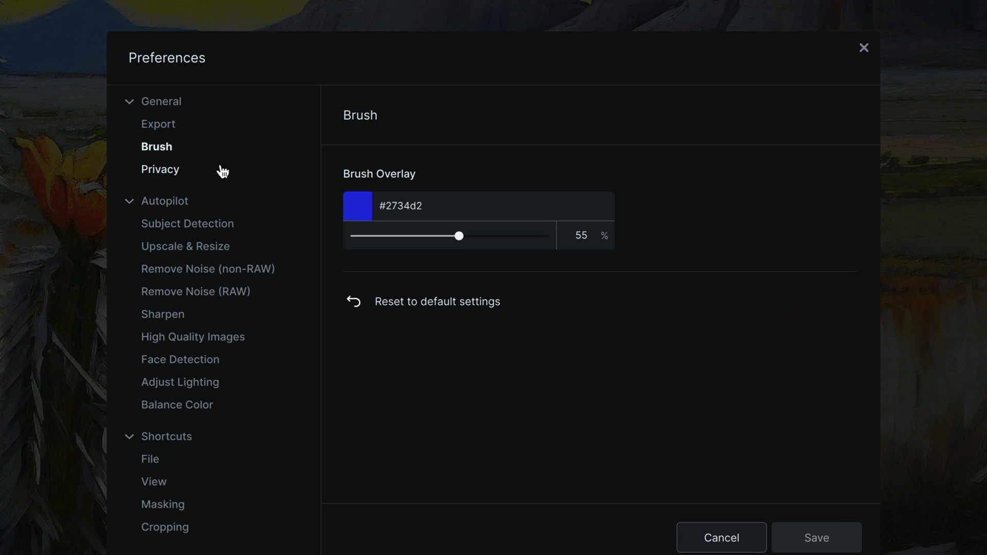
mouse_move(170, 166)
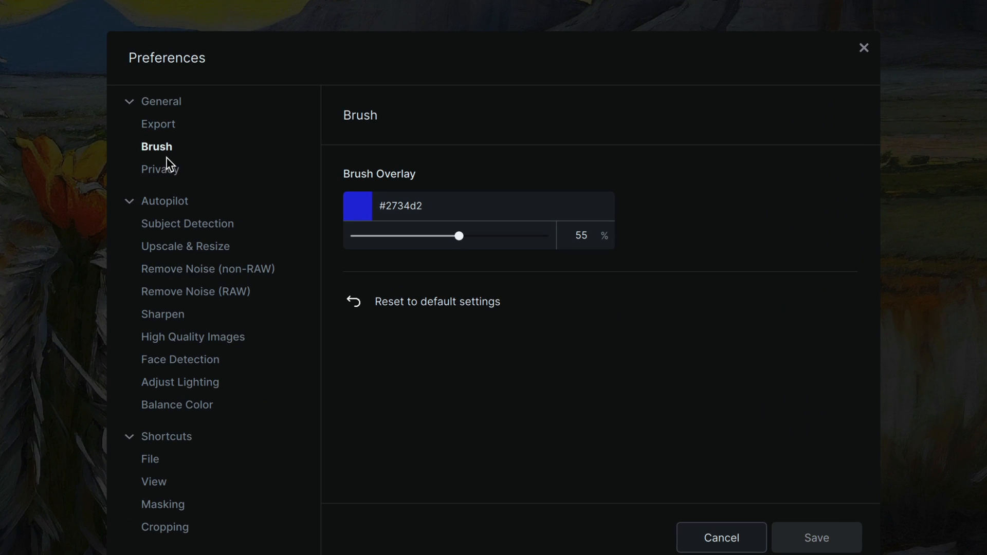
mouse_move(201, 165)
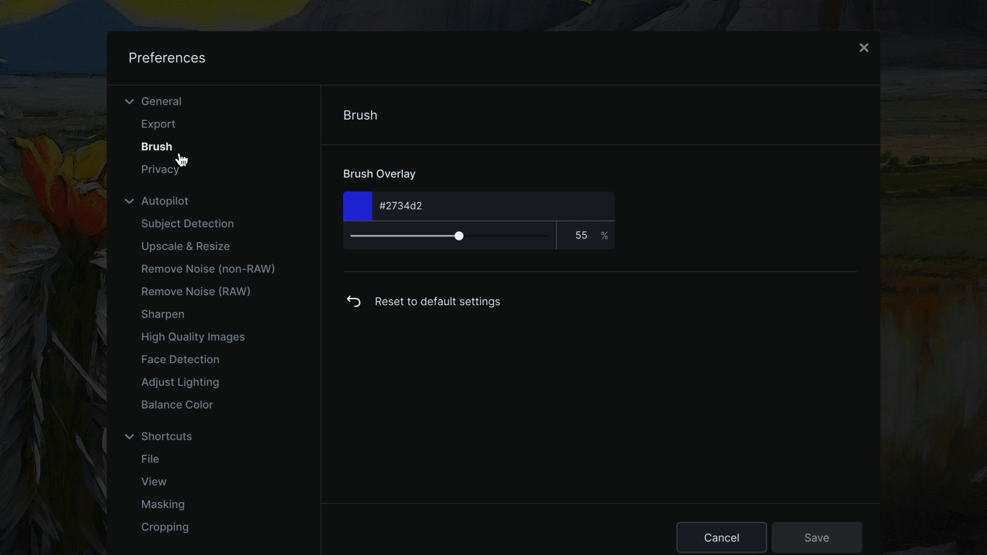
click(162, 314)
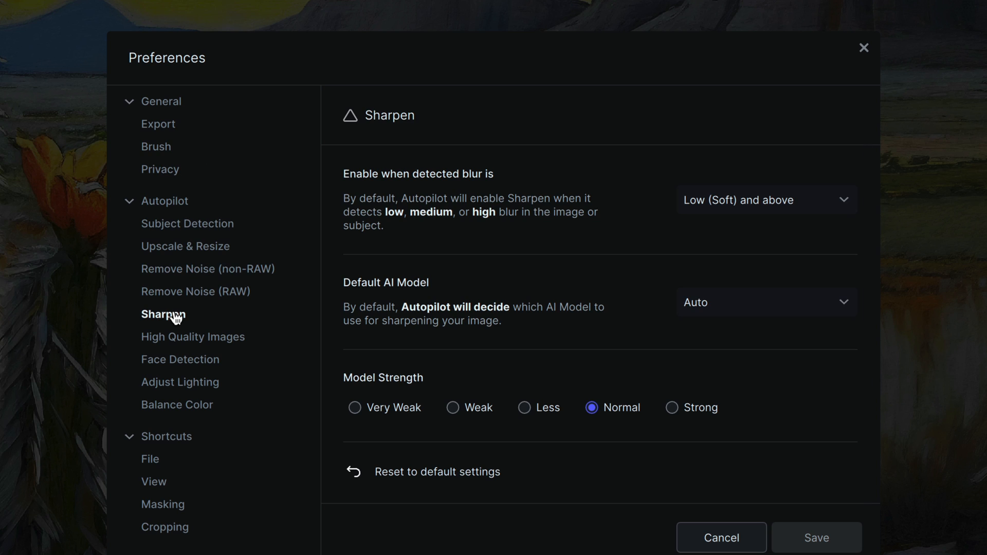
mouse_move(206, 205)
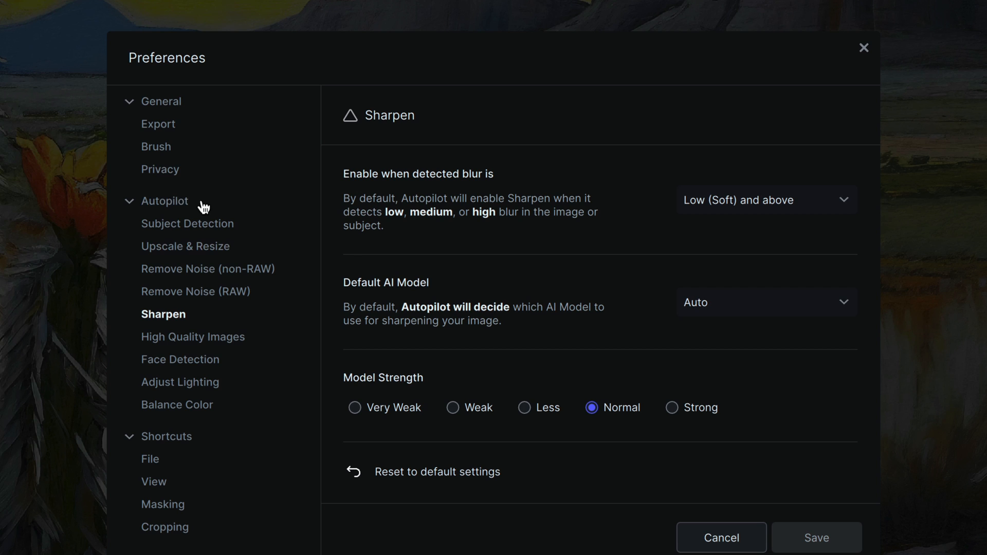
click(156, 146)
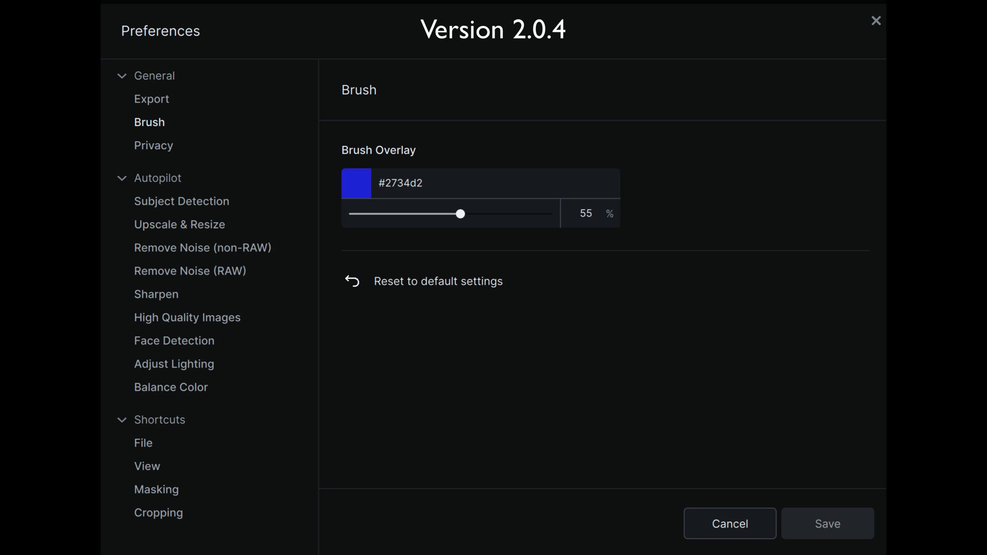
click(149, 122)
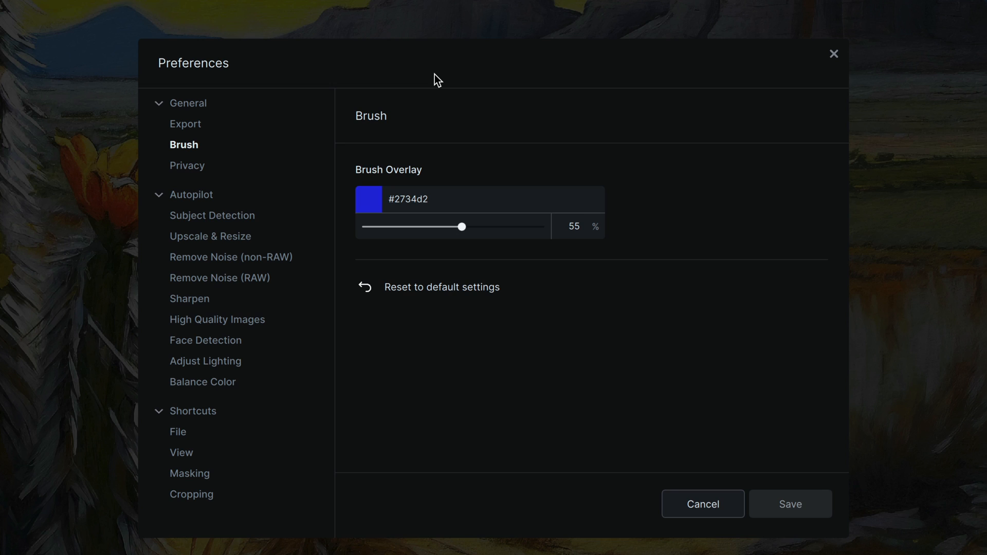
mouse_move(217, 242)
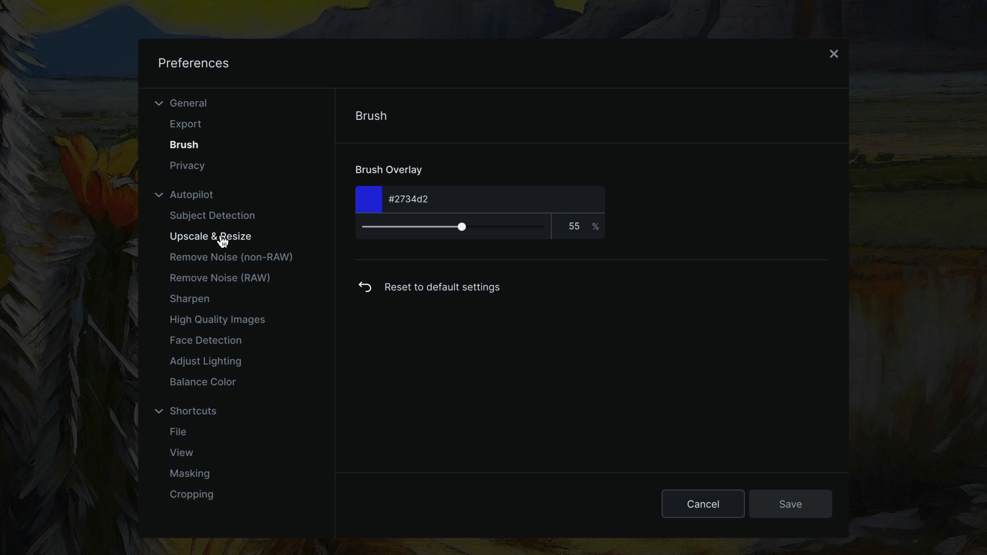
Review Subject Detection and Face Detection, ending on the Remove Noise (RAW) defaults.
click(212, 216)
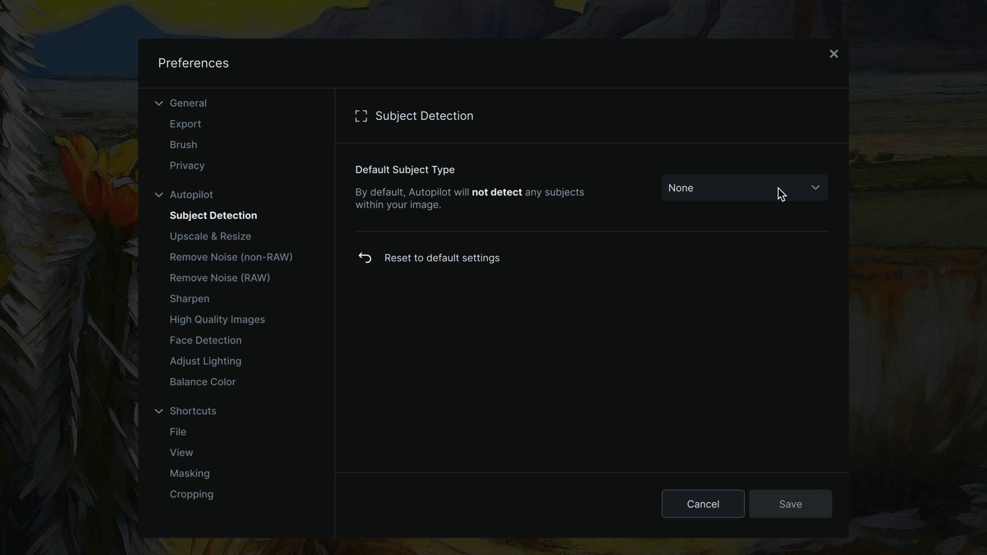
click(744, 188)
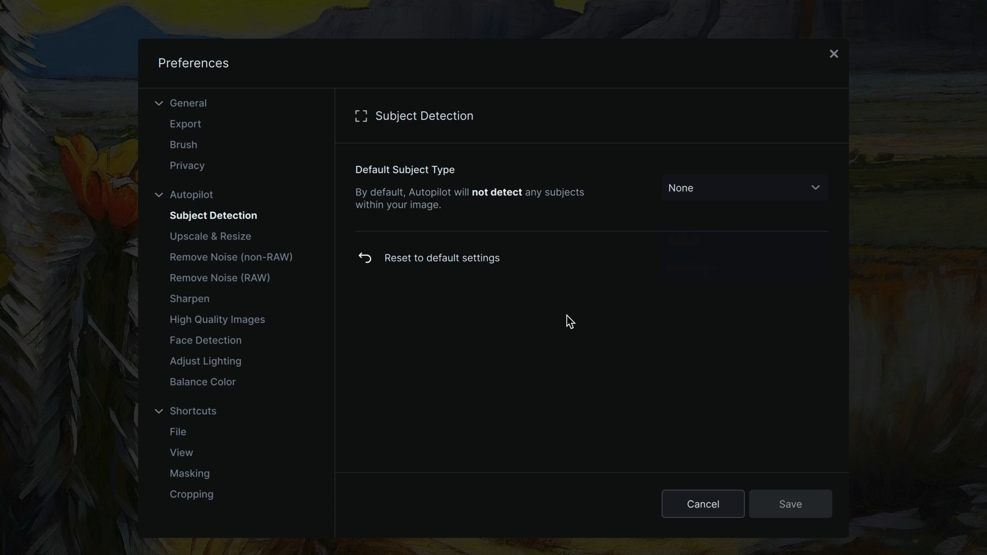
mouse_move(312, 224)
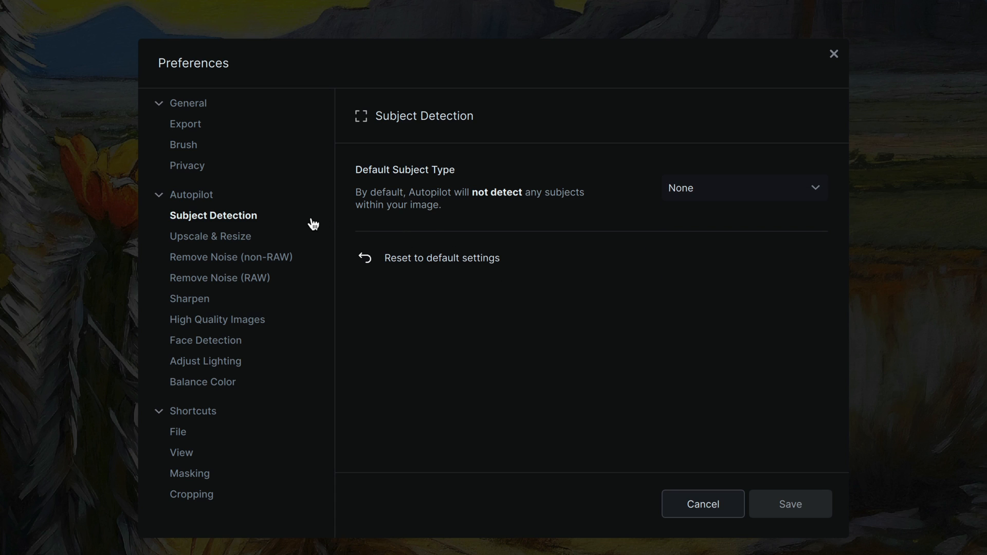
mouse_move(283, 343)
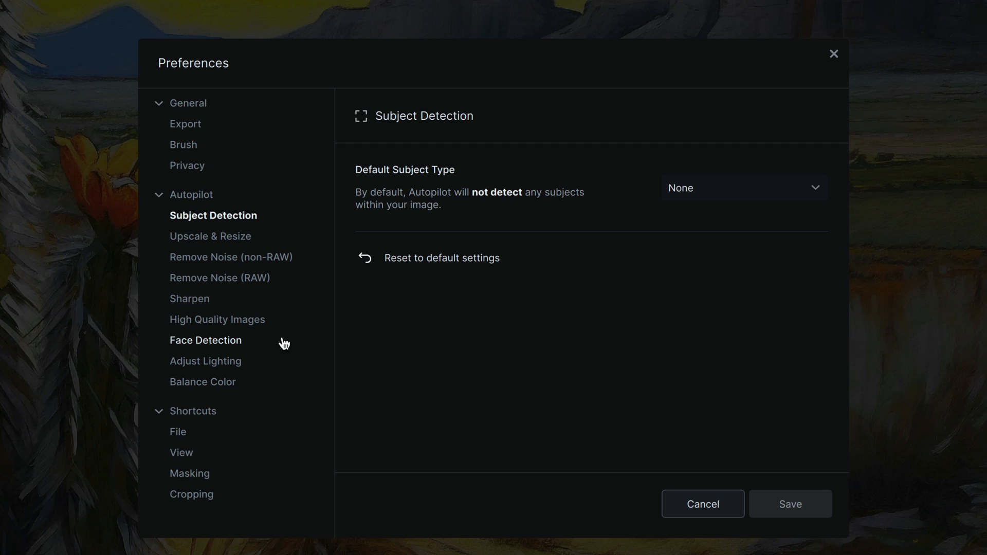
click(206, 340)
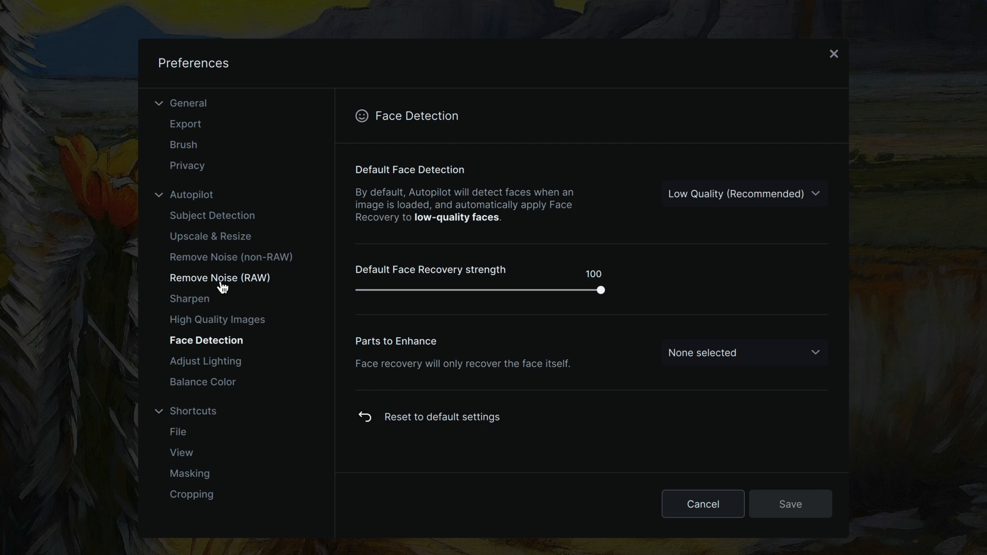
click(219, 278)
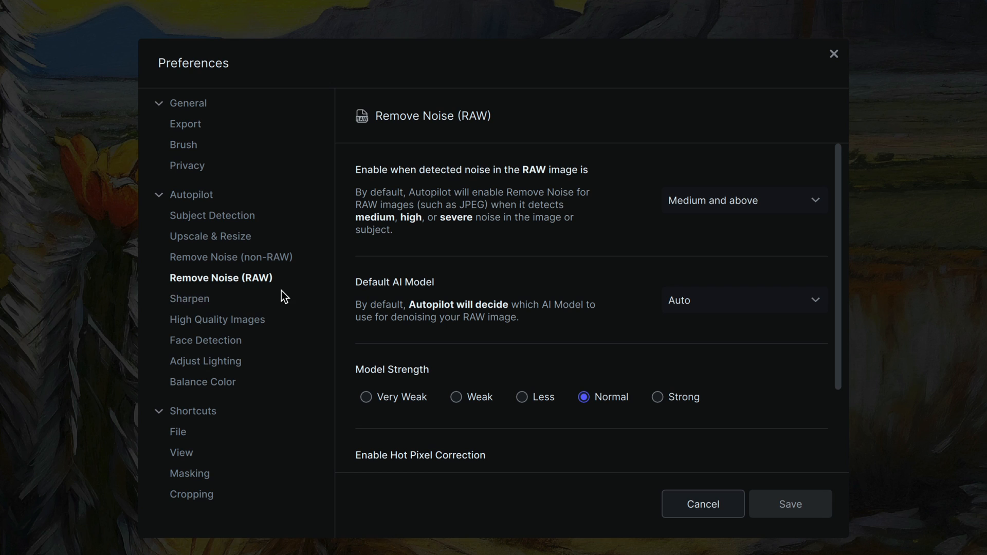
mouse_move(317, 297)
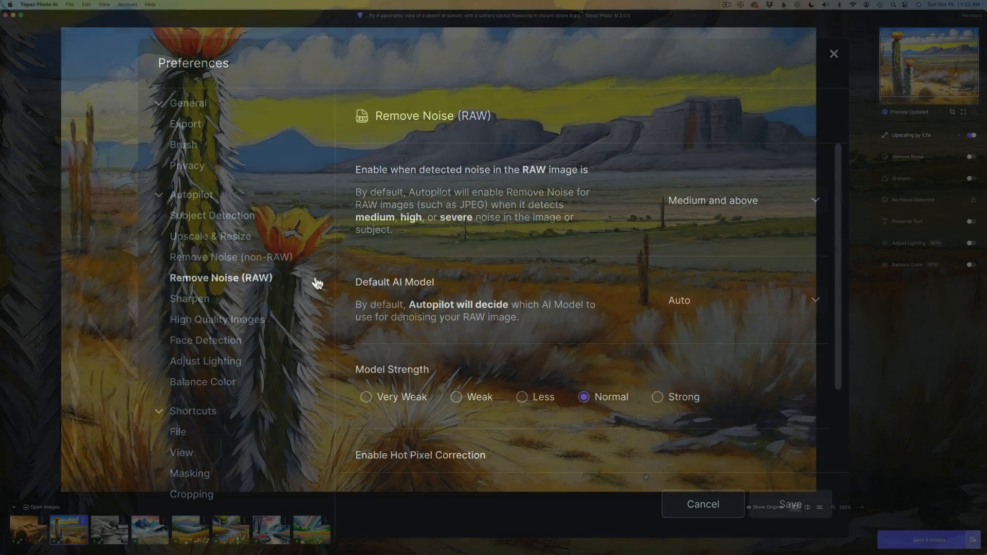
click(703, 505)
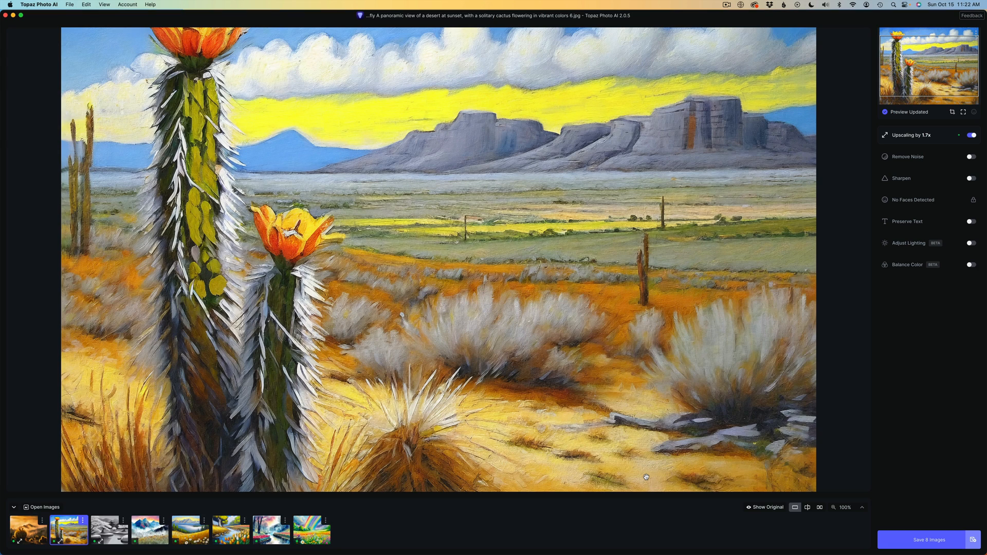
mouse_move(190, 538)
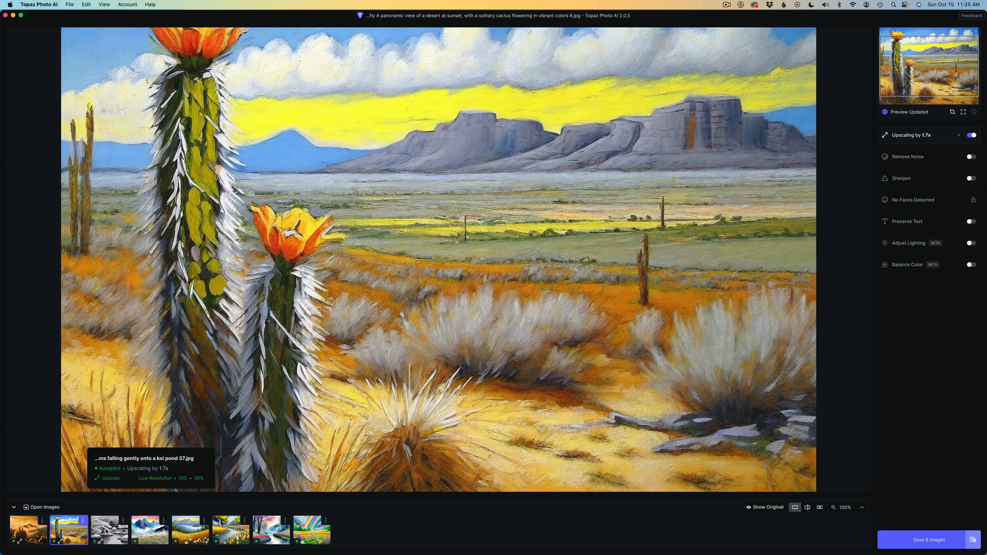
click(101, 533)
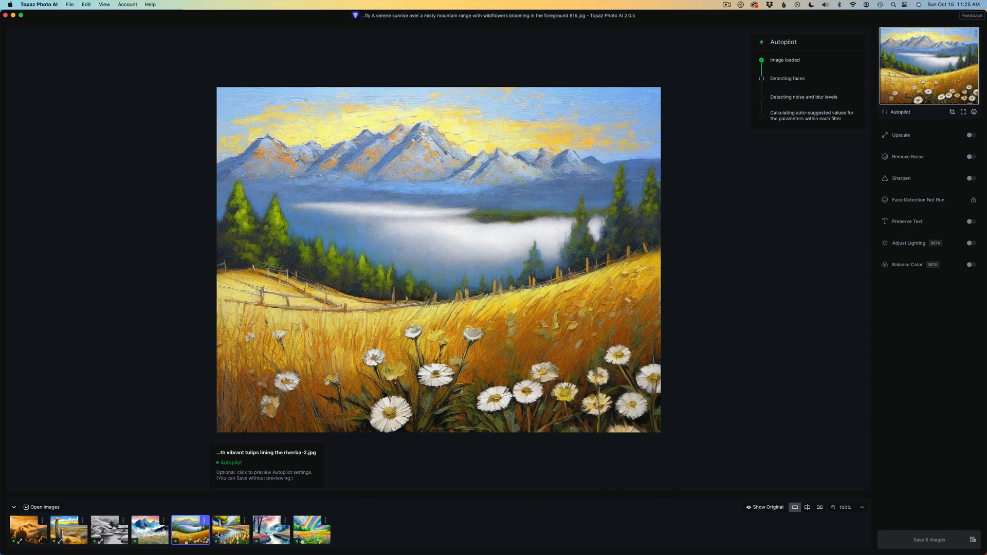
click(268, 533)
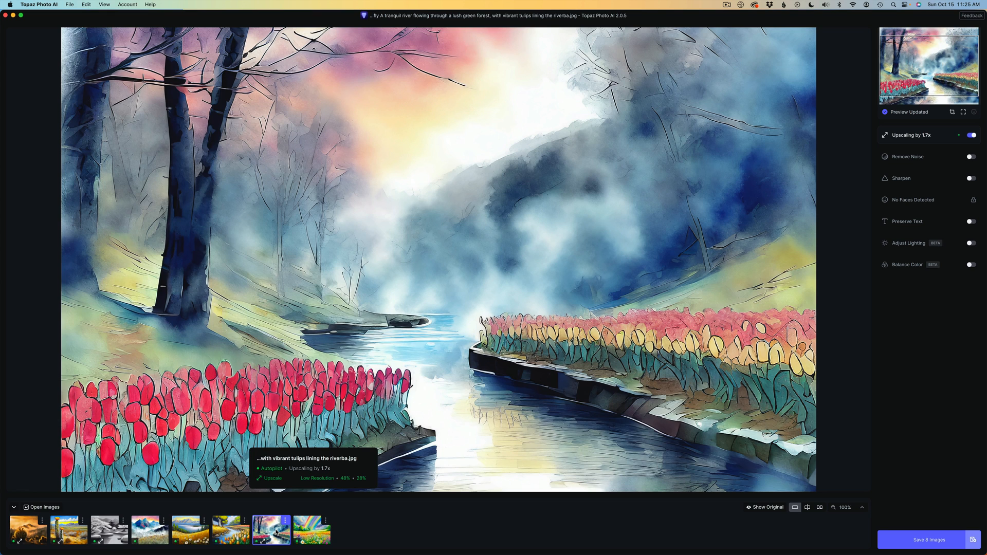
click(66, 530)
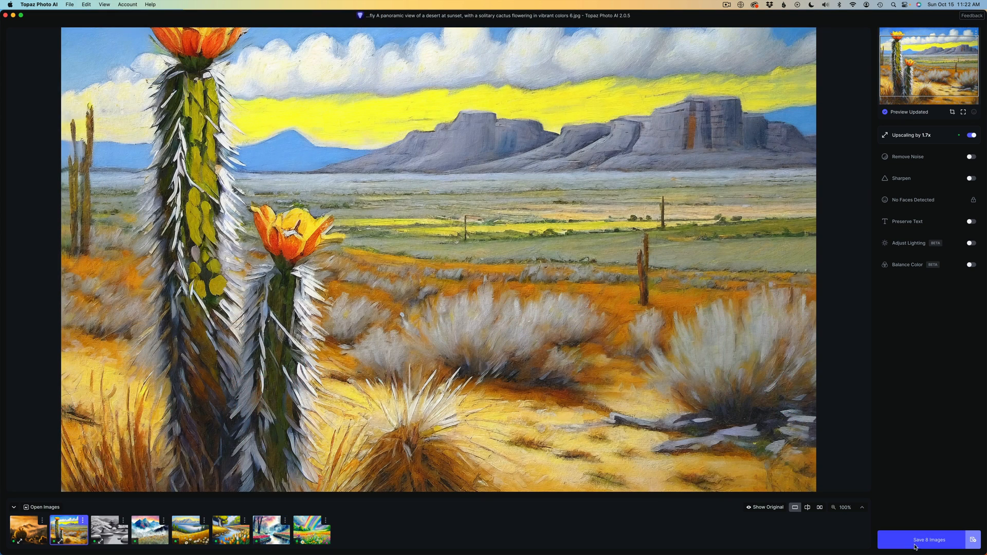
click(930, 540)
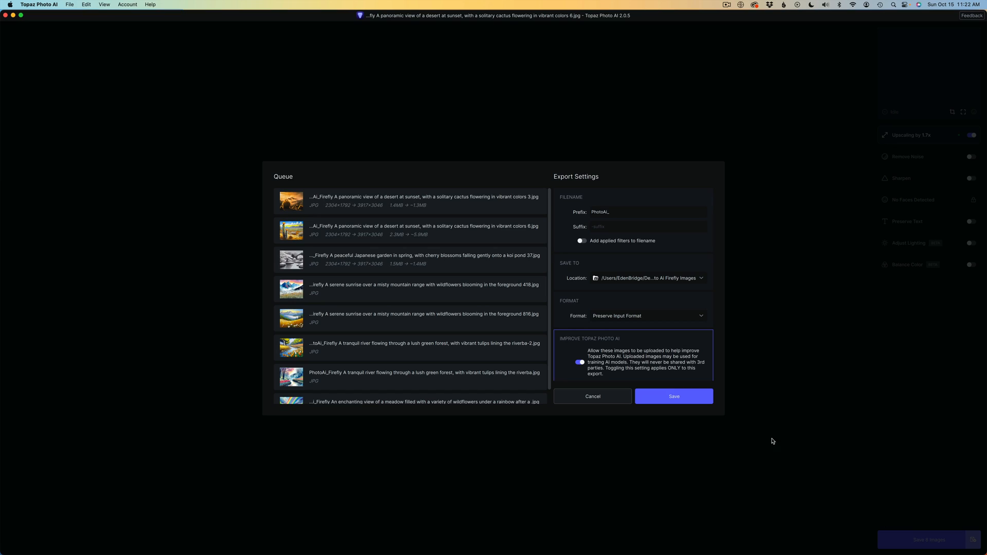
mouse_move(587, 290)
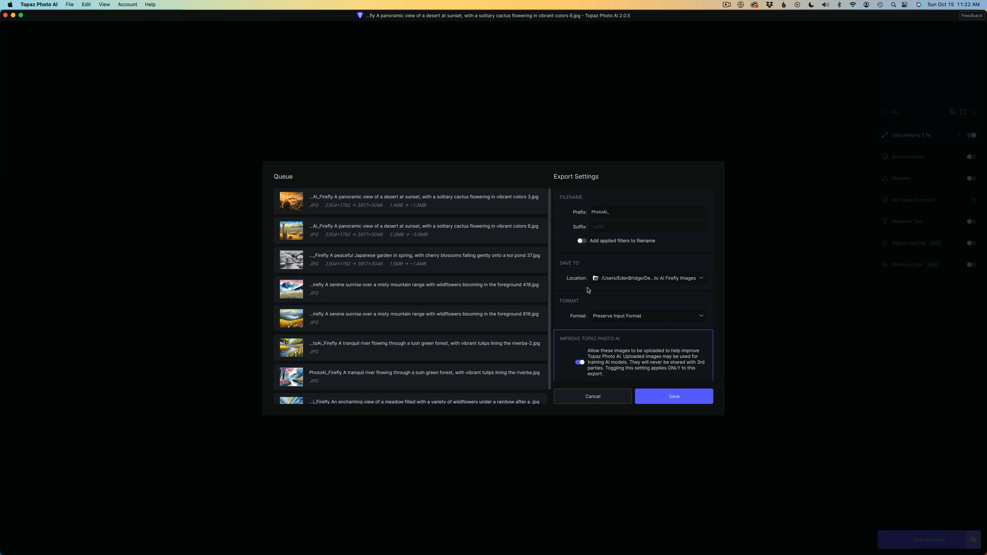
mouse_move(619, 289)
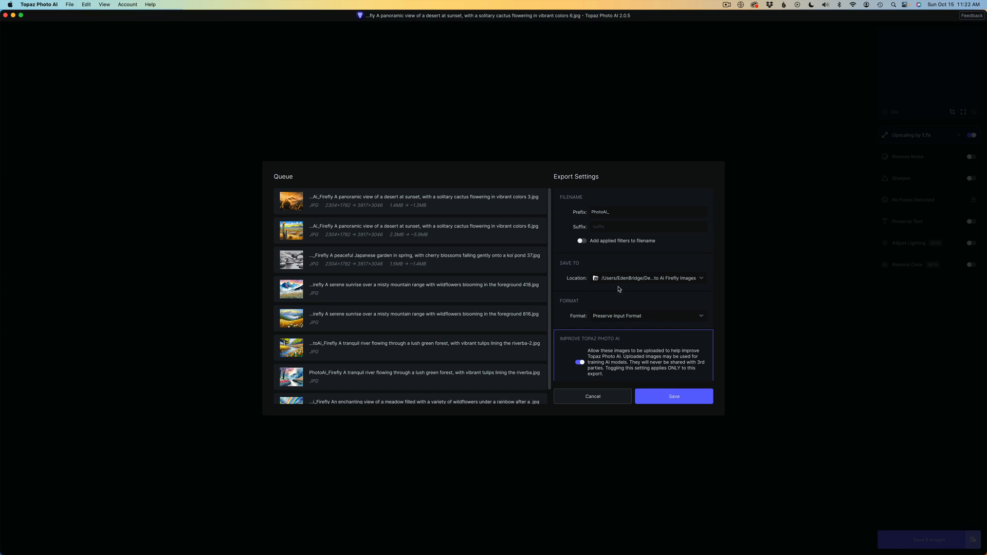
mouse_move(647, 288)
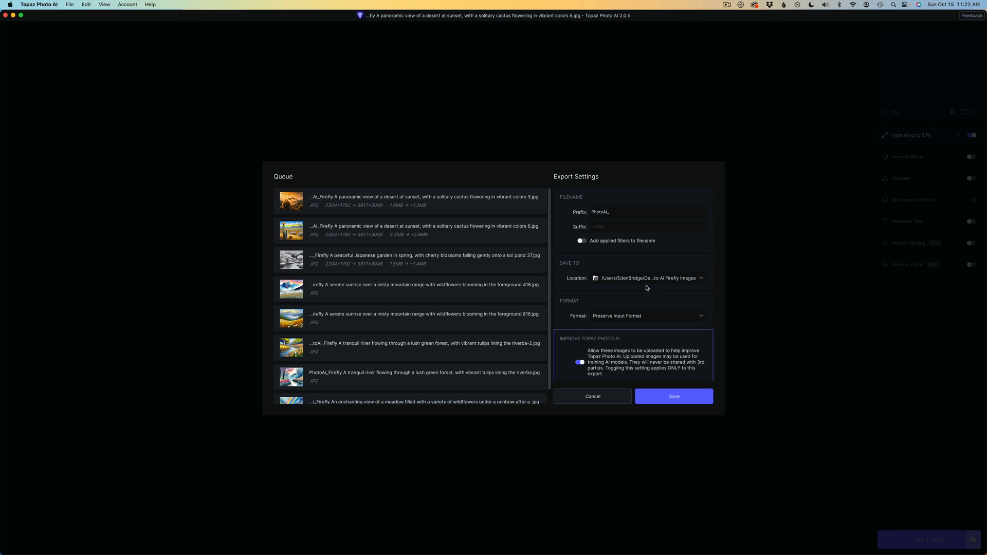
mouse_move(664, 286)
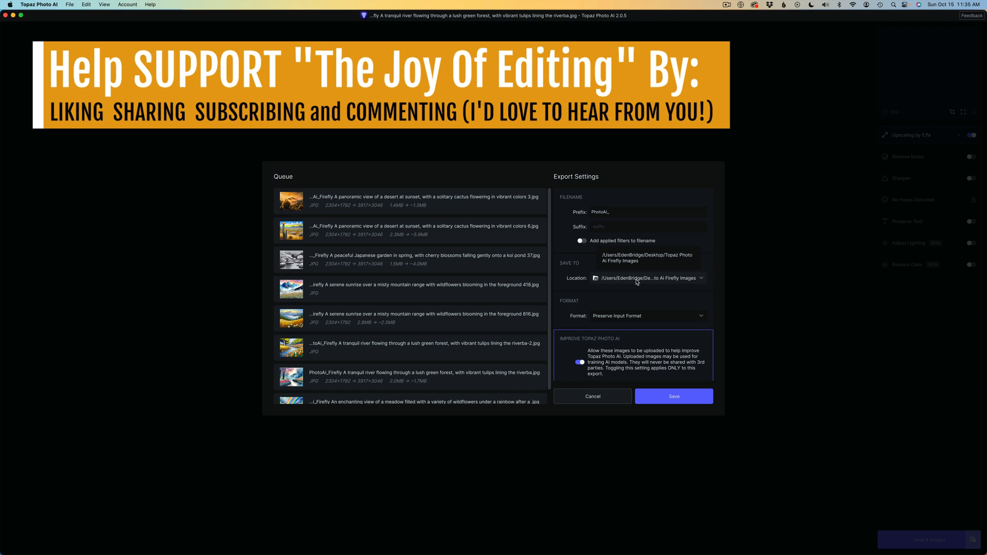
mouse_move(617, 287)
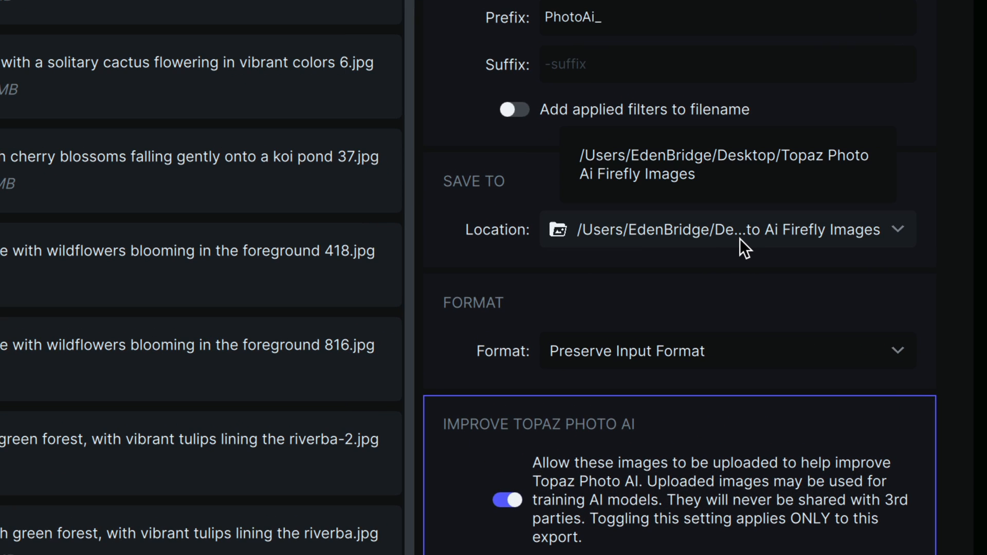
Change the export Location from the desktop Firefly folder to Original Folder.
click(734, 230)
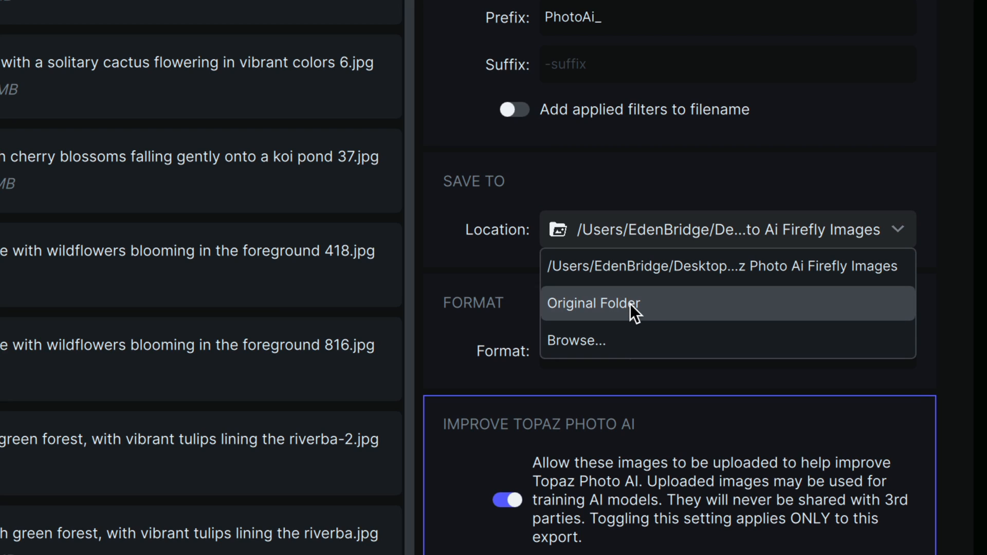
click(595, 303)
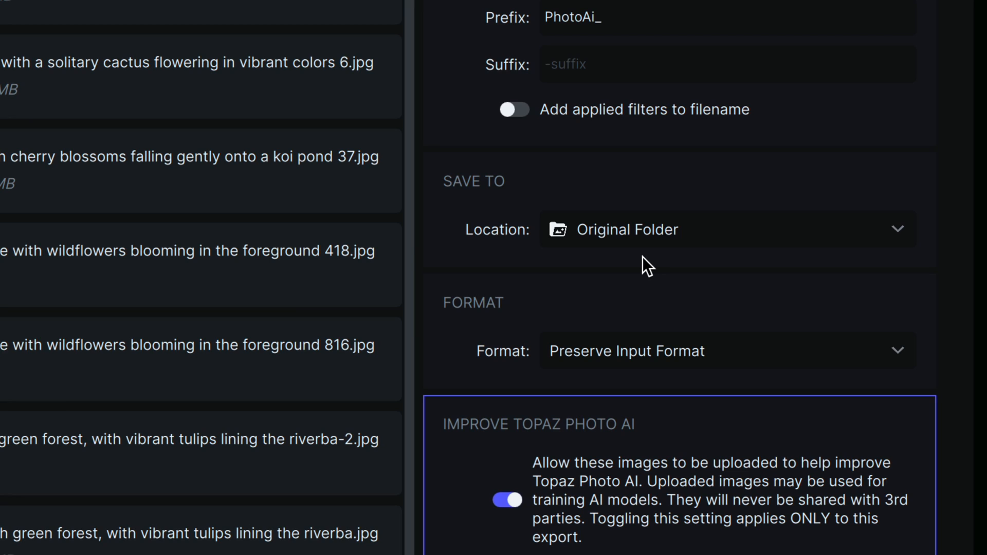
mouse_move(671, 355)
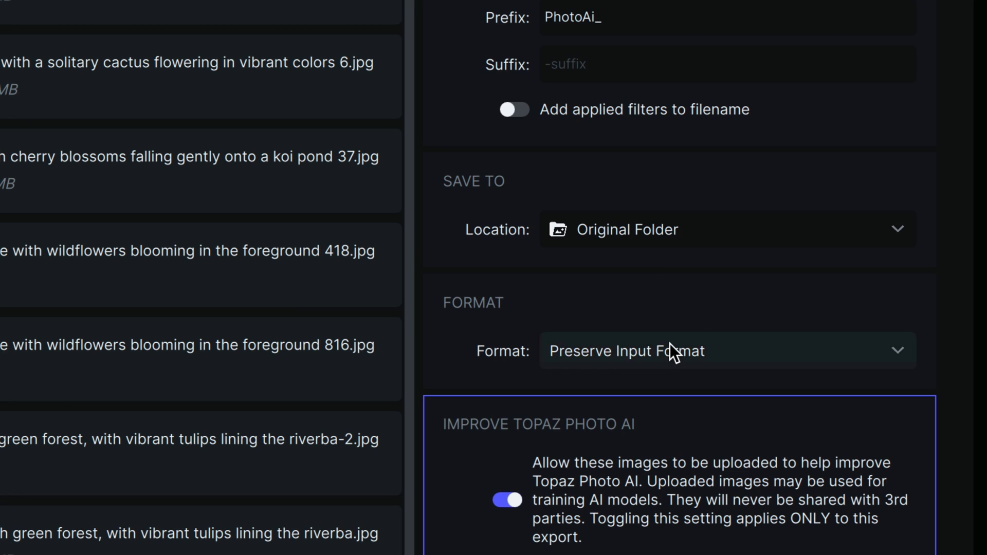
mouse_move(788, 359)
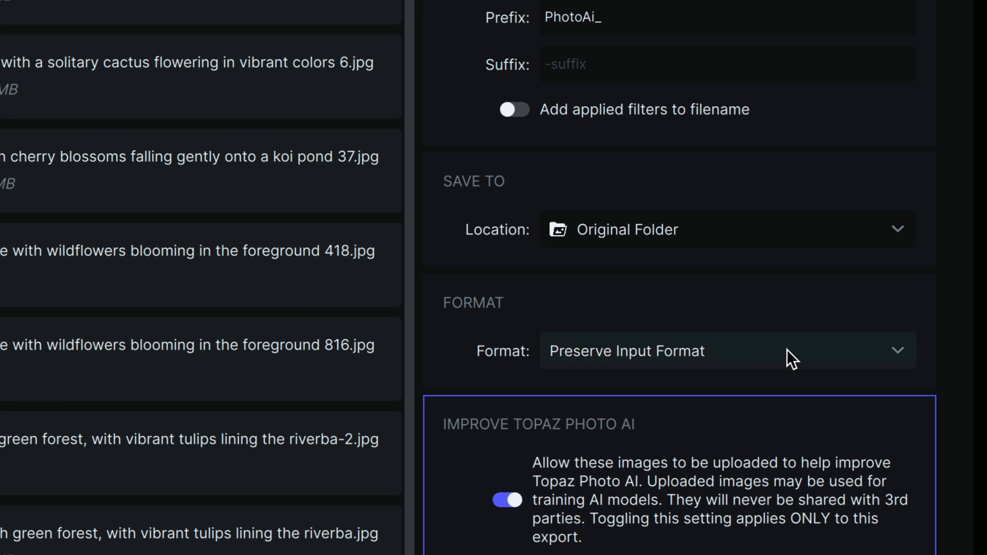
click(719, 351)
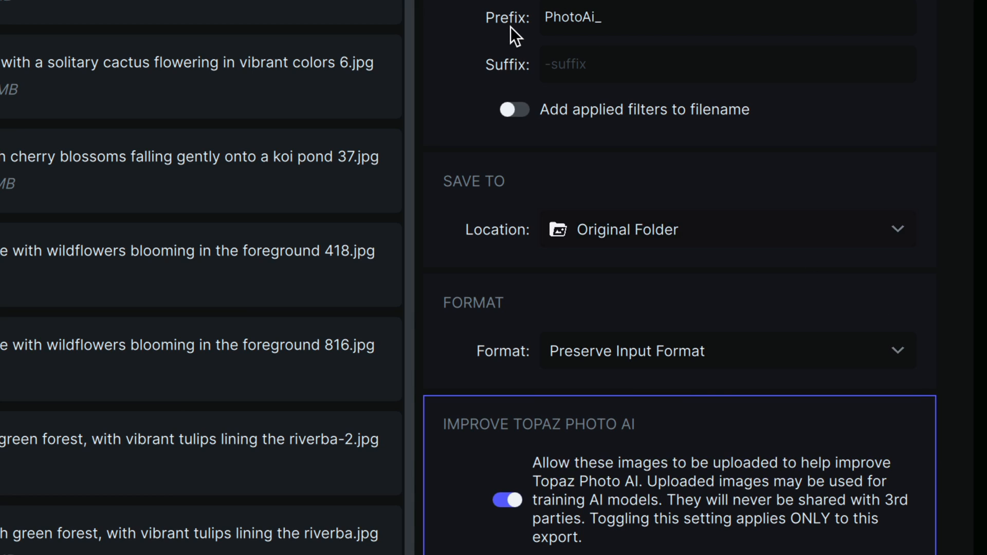
mouse_move(710, 189)
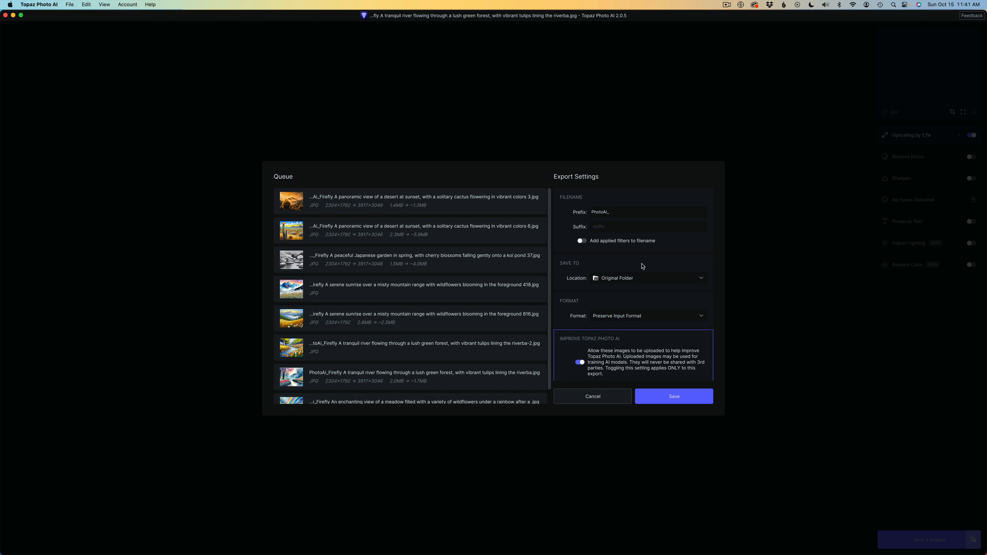
mouse_move(605, 401)
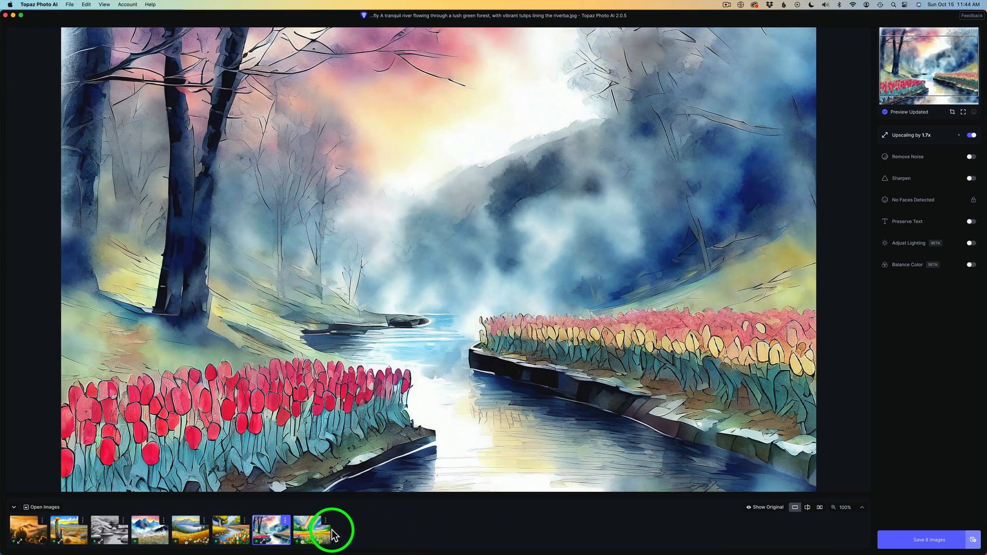
mouse_move(265, 539)
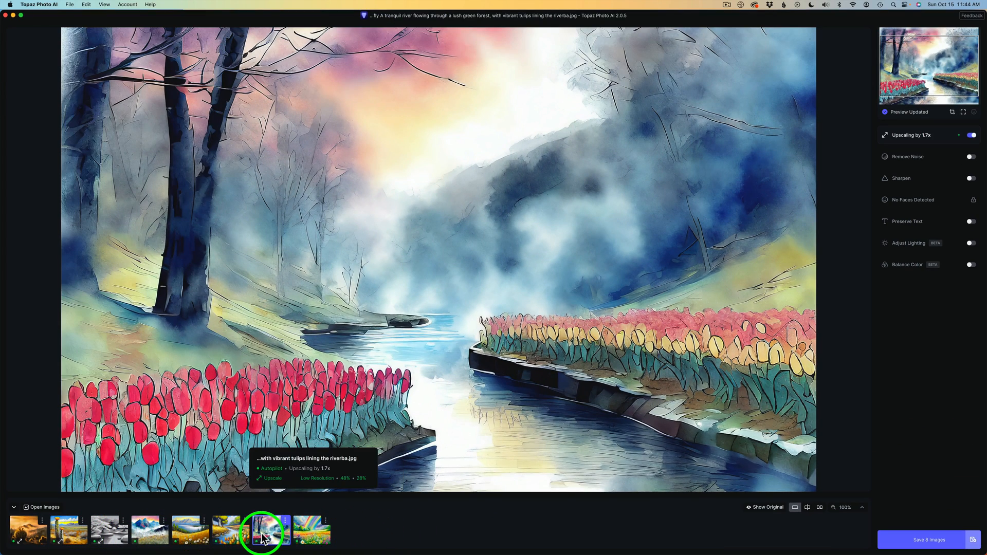
mouse_move(396, 536)
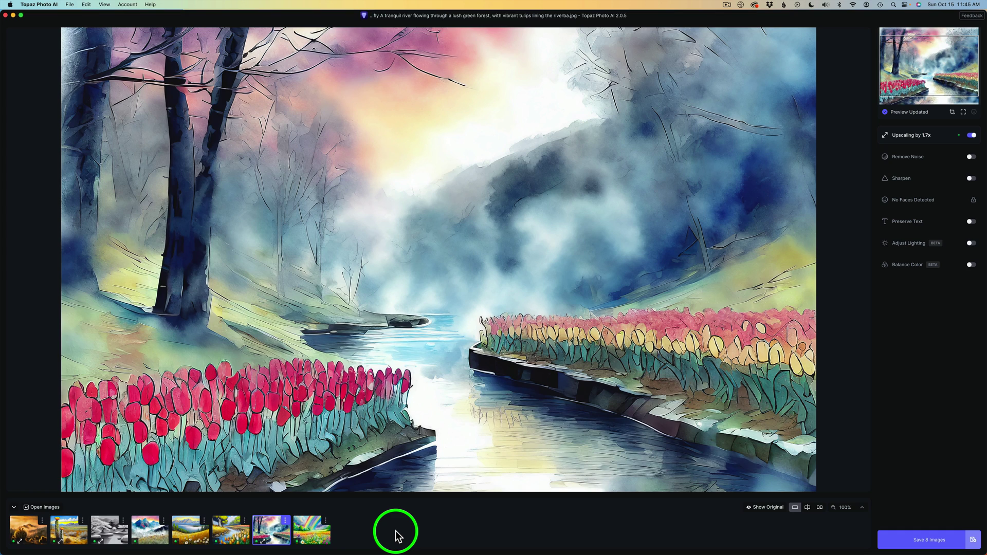
Reopen the Save 8 Images dialog and export all eight images.
click(929, 540)
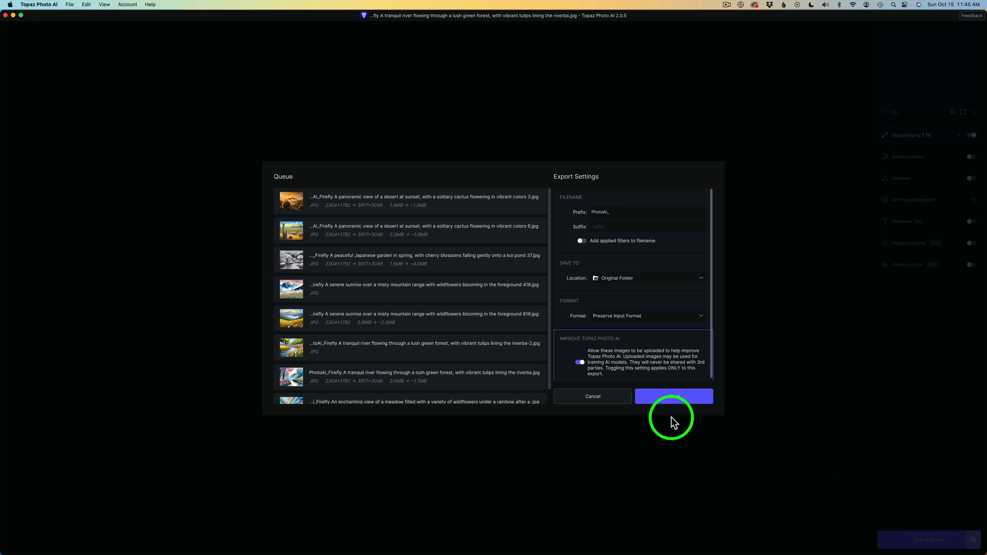
click(673, 396)
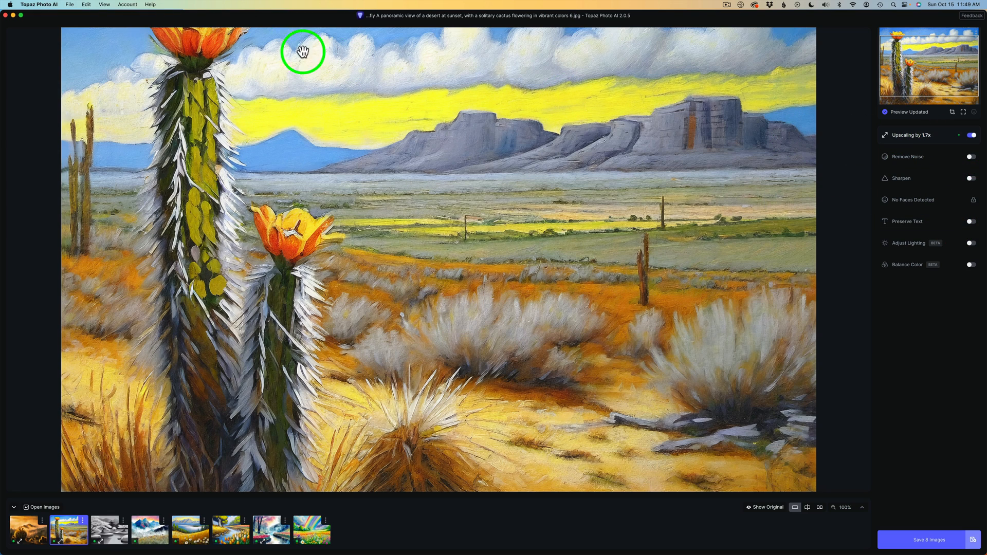
mouse_move(45, 8)
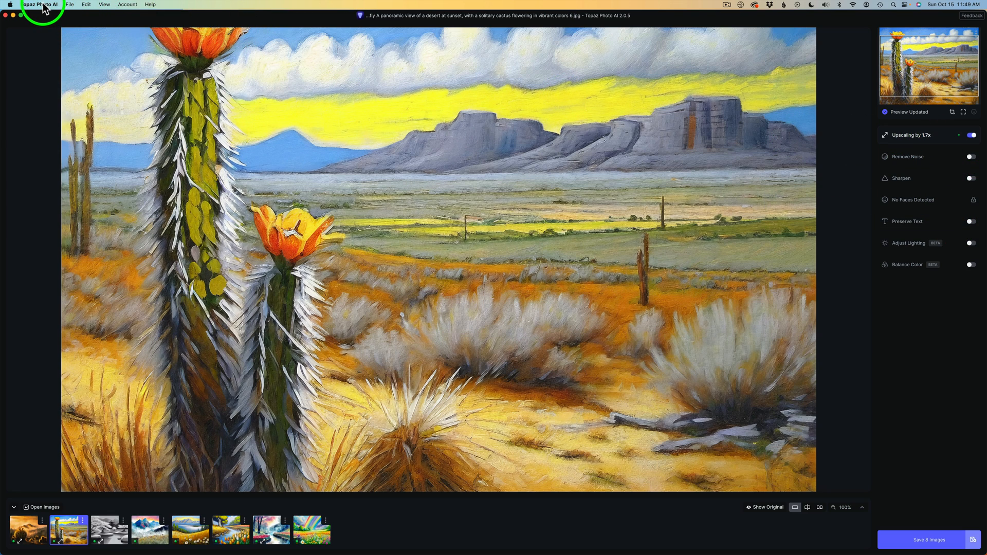
In Preferences, set the Autopilot resize type to Set Output Size at scale 4, then save.
click(38, 5)
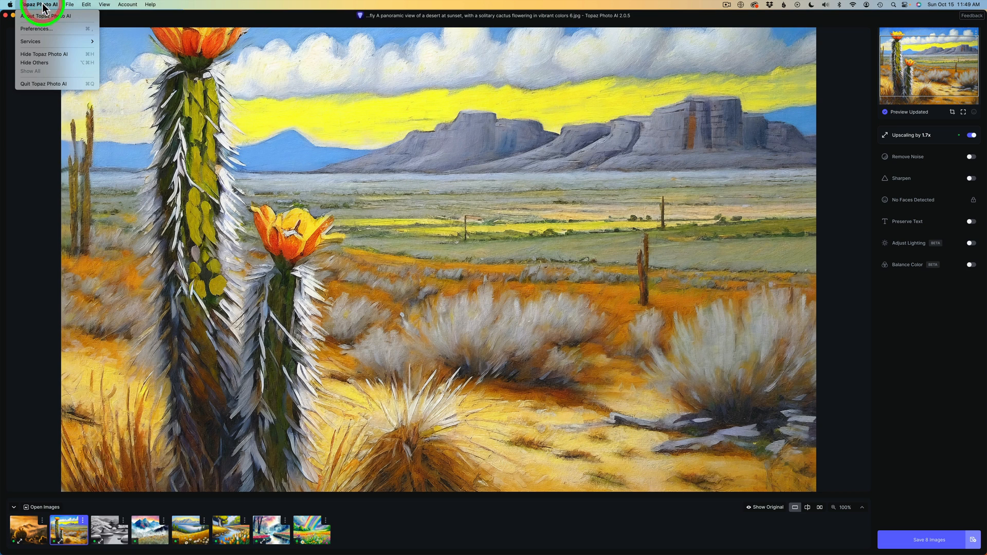
click(34, 29)
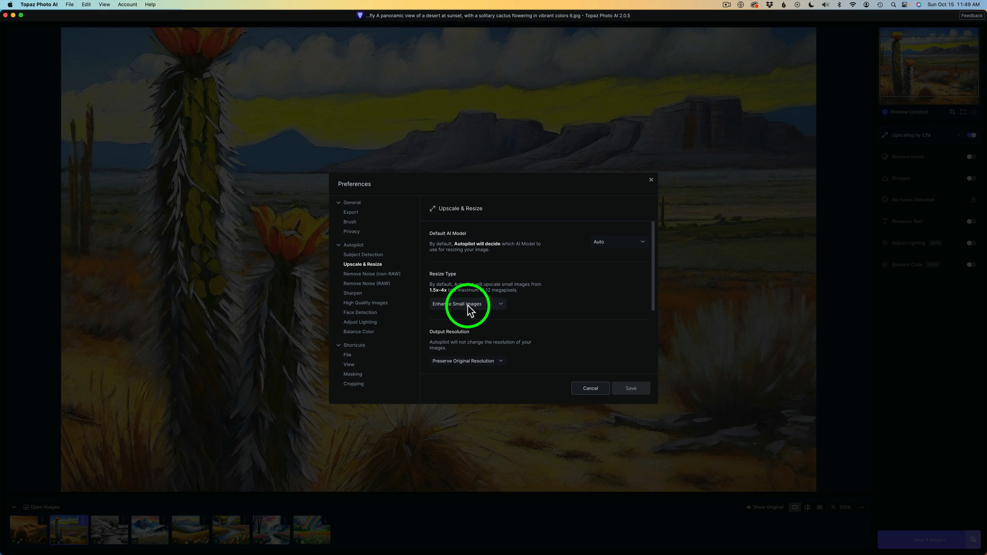
mouse_move(433, 289)
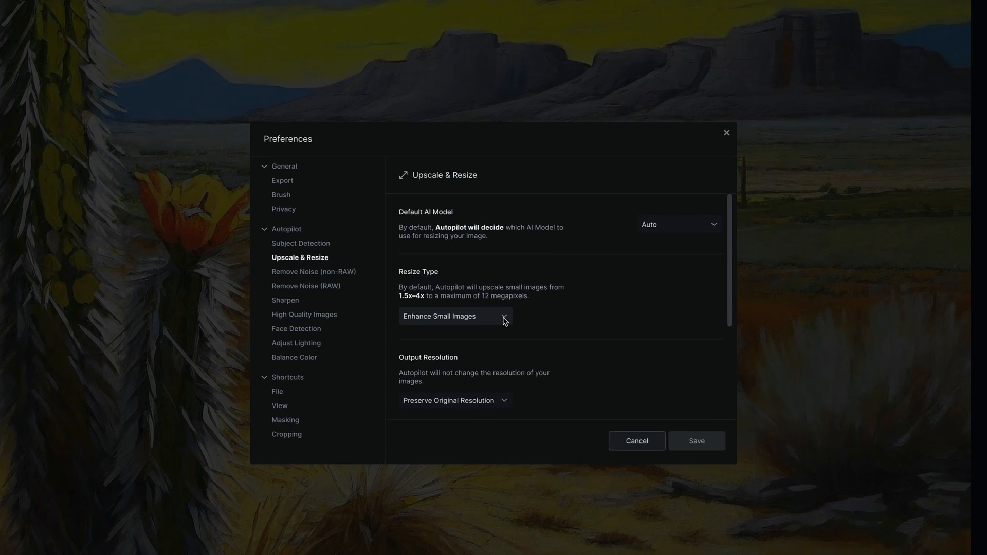
click(455, 317)
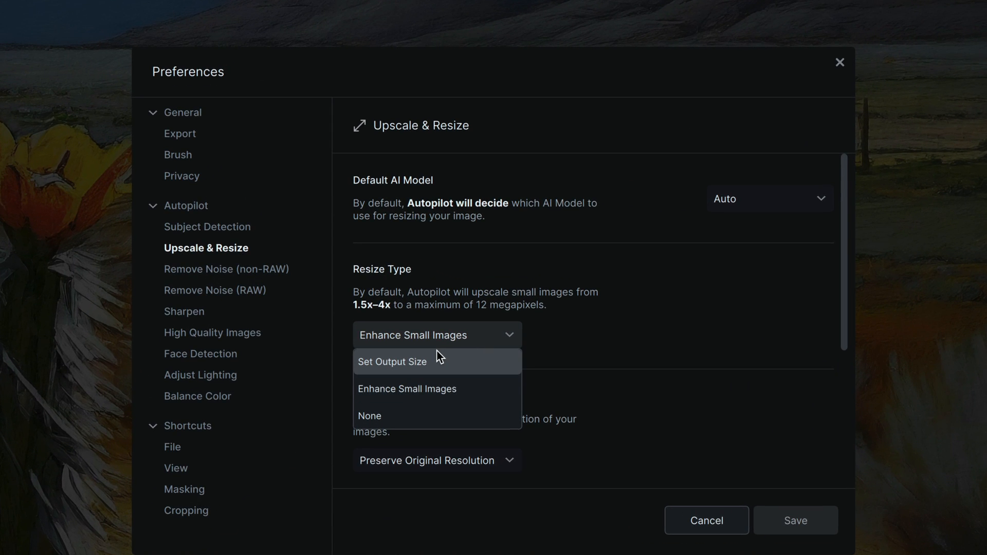
mouse_move(418, 369)
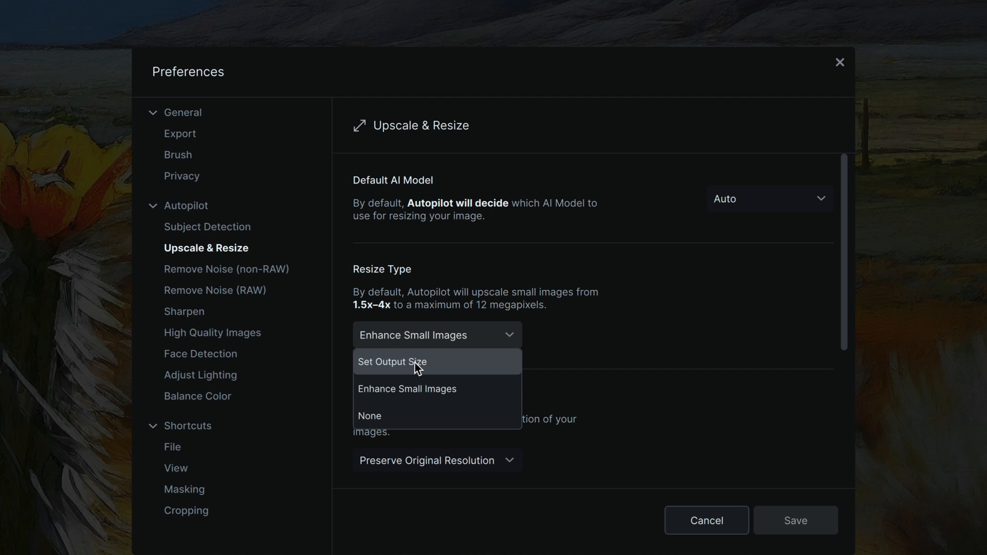
click(392, 362)
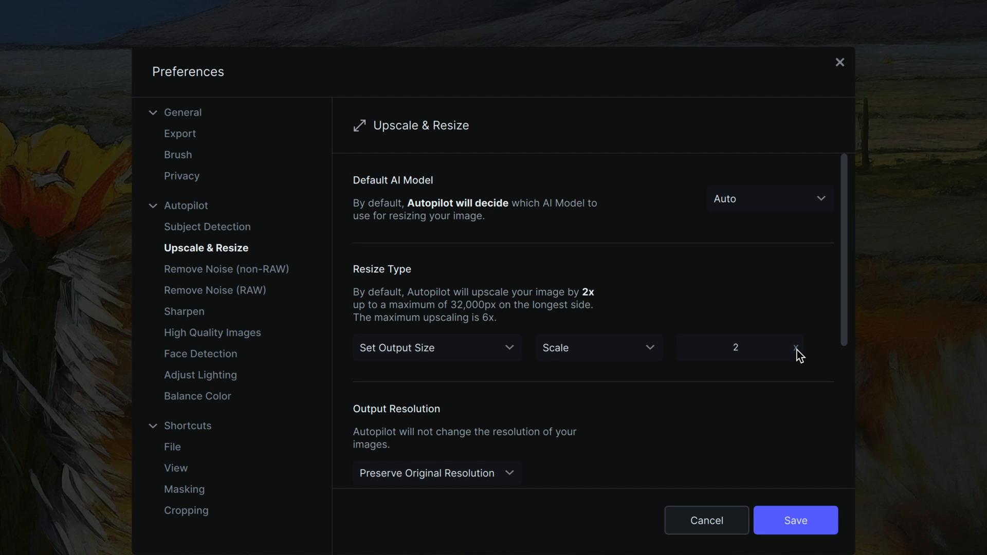
text(4)
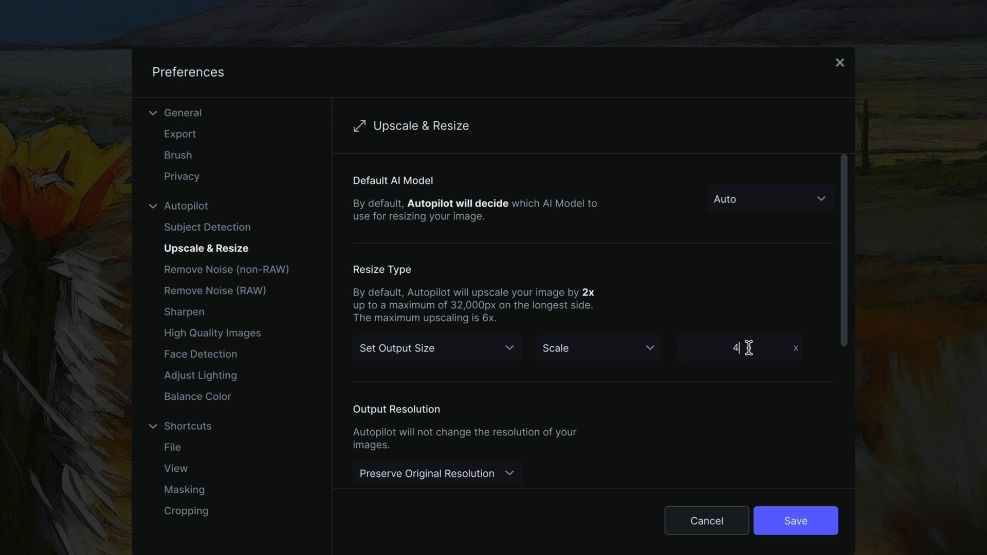
click(796, 521)
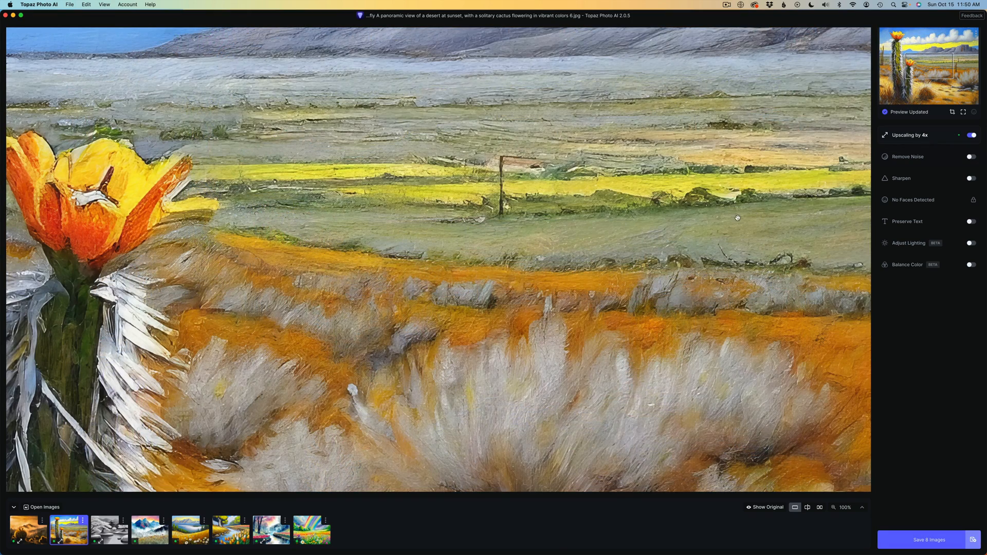
mouse_move(768, 518)
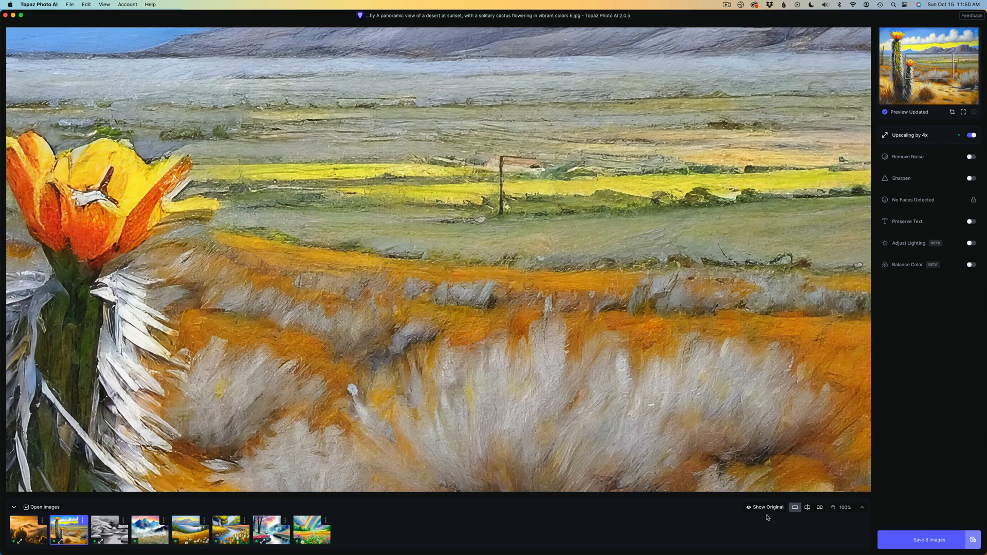
click(862, 508)
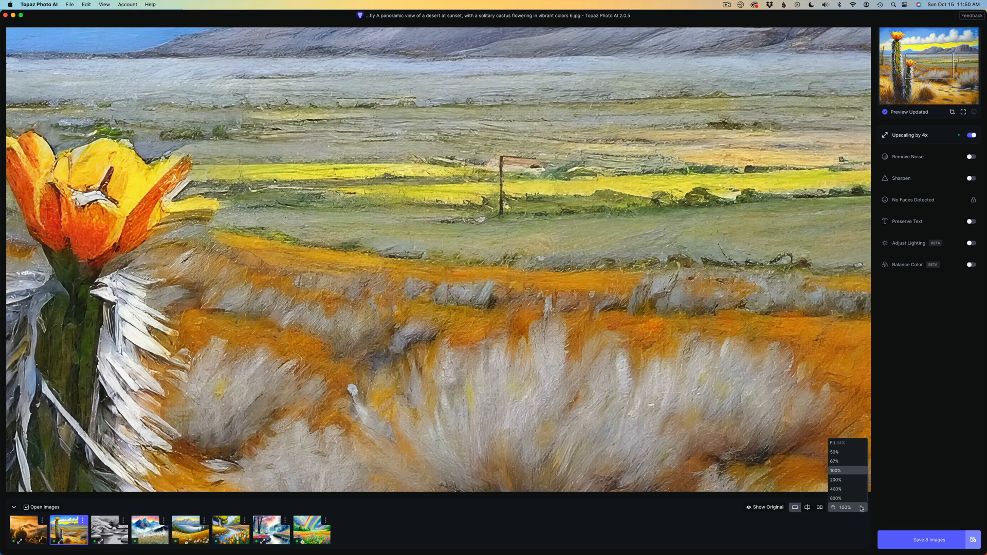
click(832, 443)
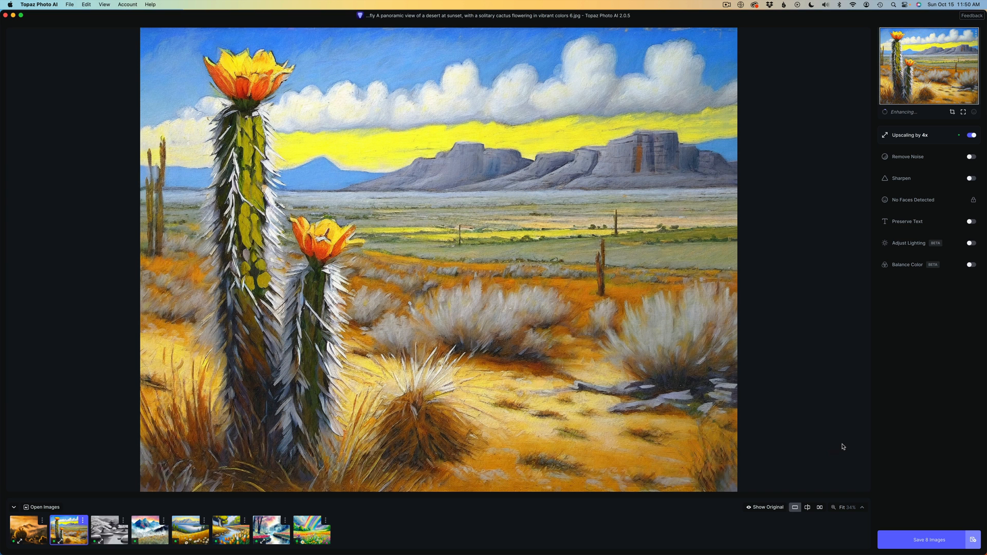
mouse_move(540, 403)
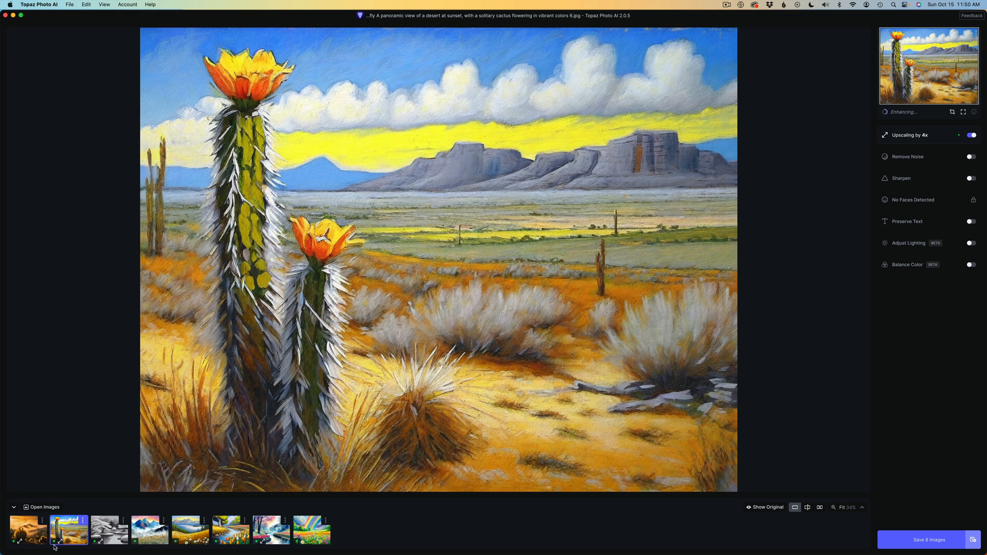
mouse_move(98, 527)
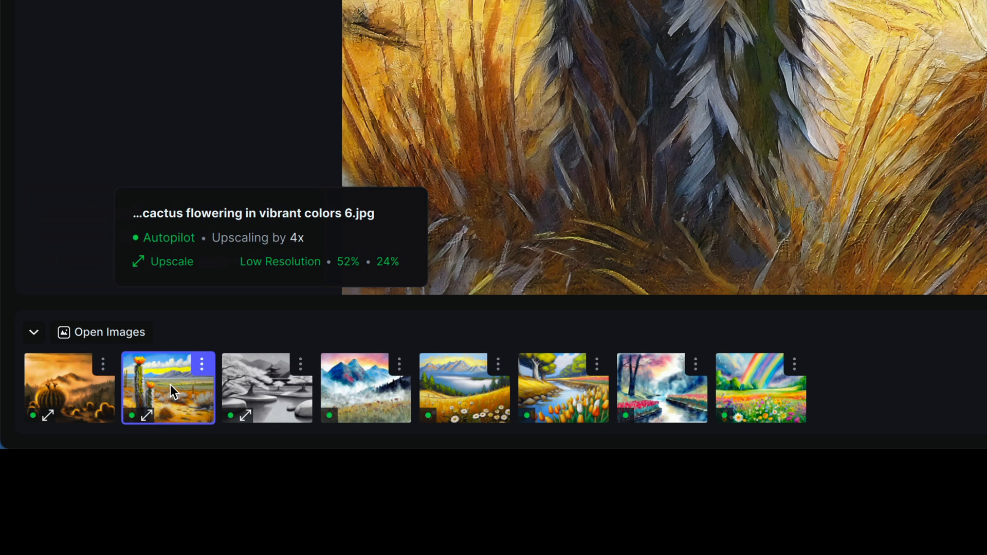
mouse_move(166, 396)
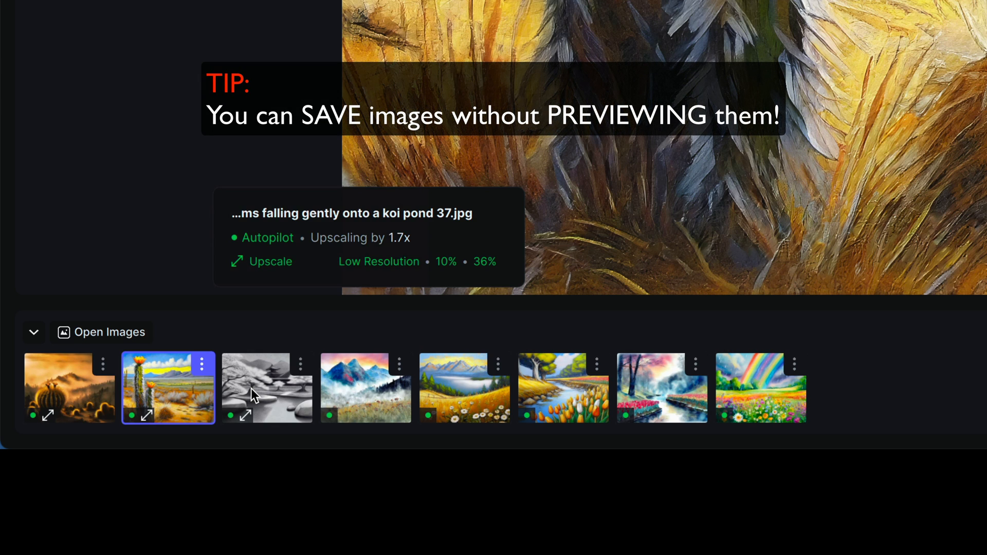
mouse_move(361, 391)
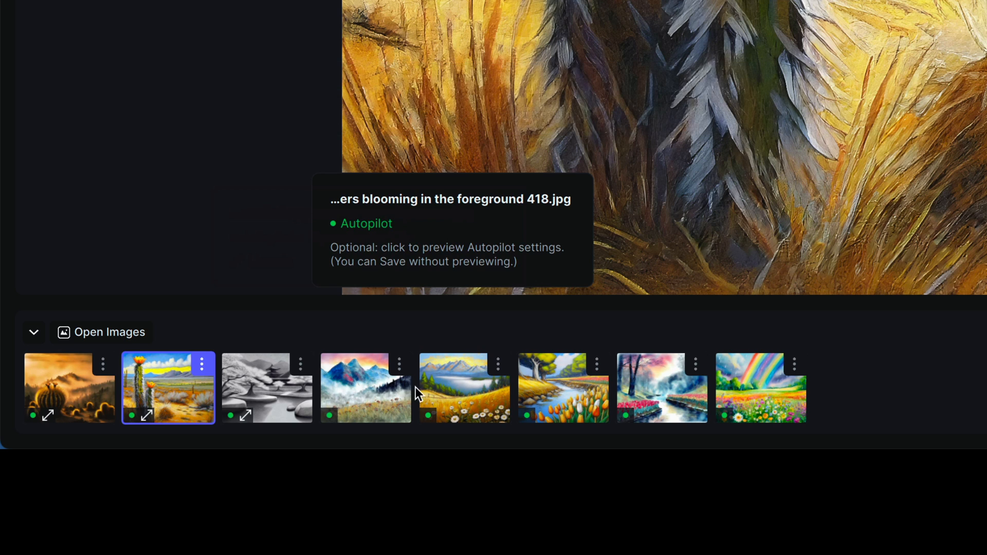
mouse_move(640, 400)
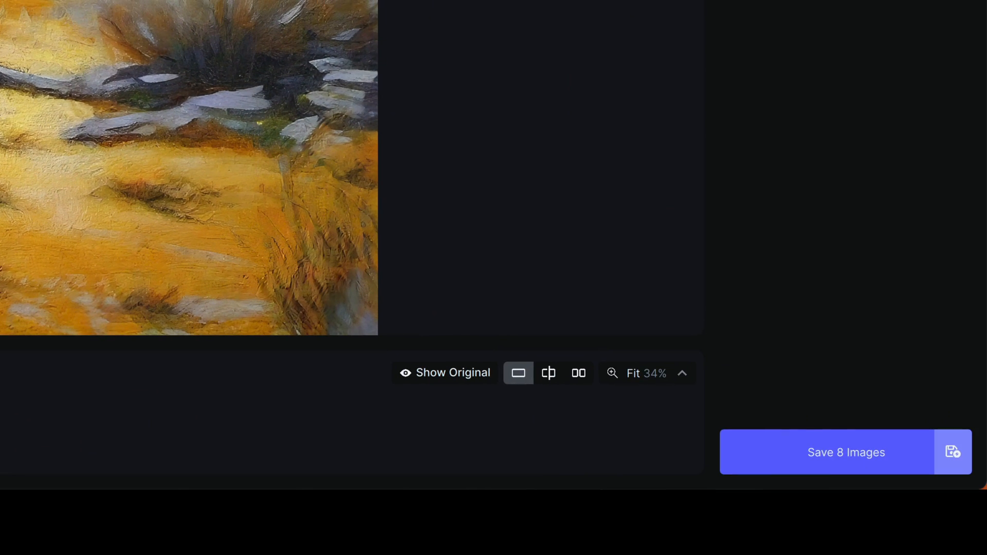
mouse_move(954, 452)
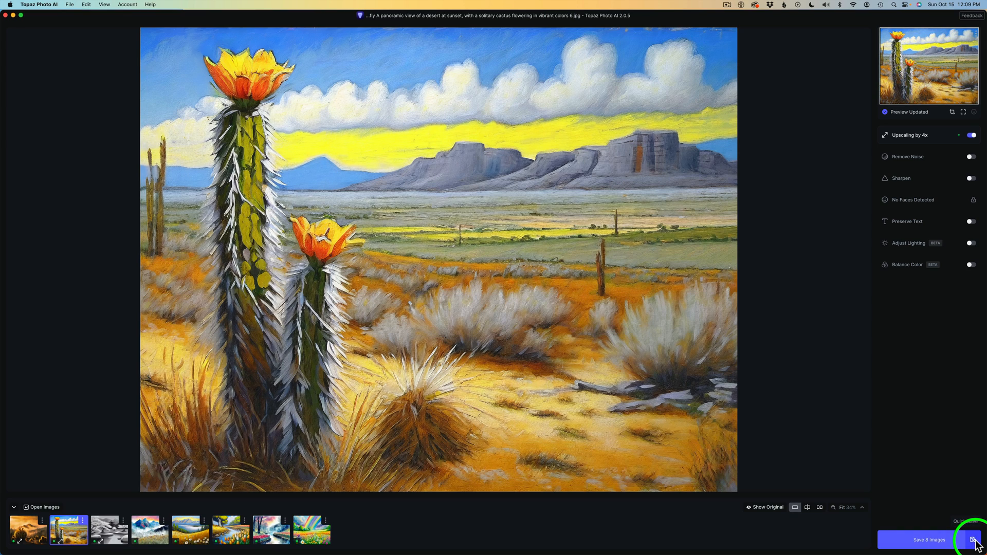
Quick Save all eight images at 9216×7168 into their original folder.
click(973, 553)
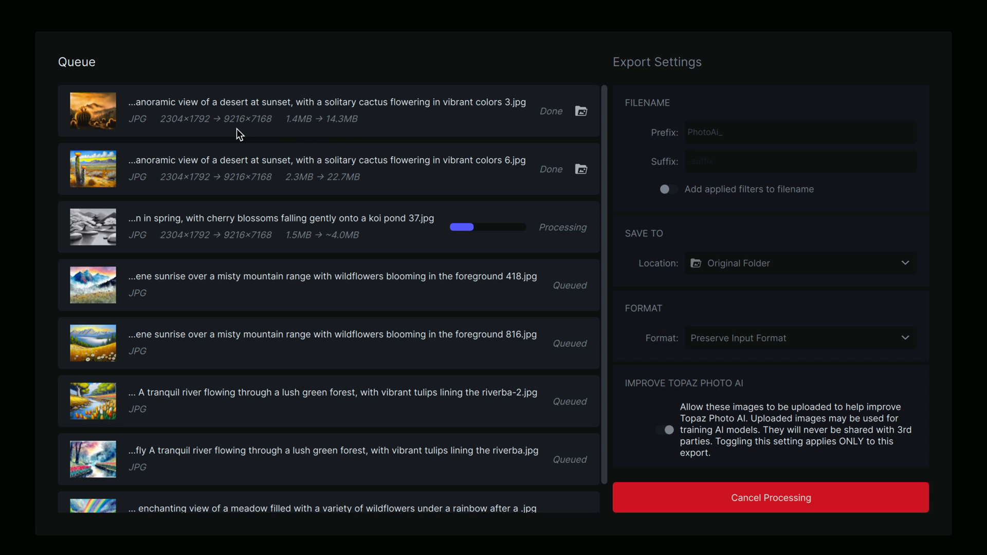
mouse_move(274, 136)
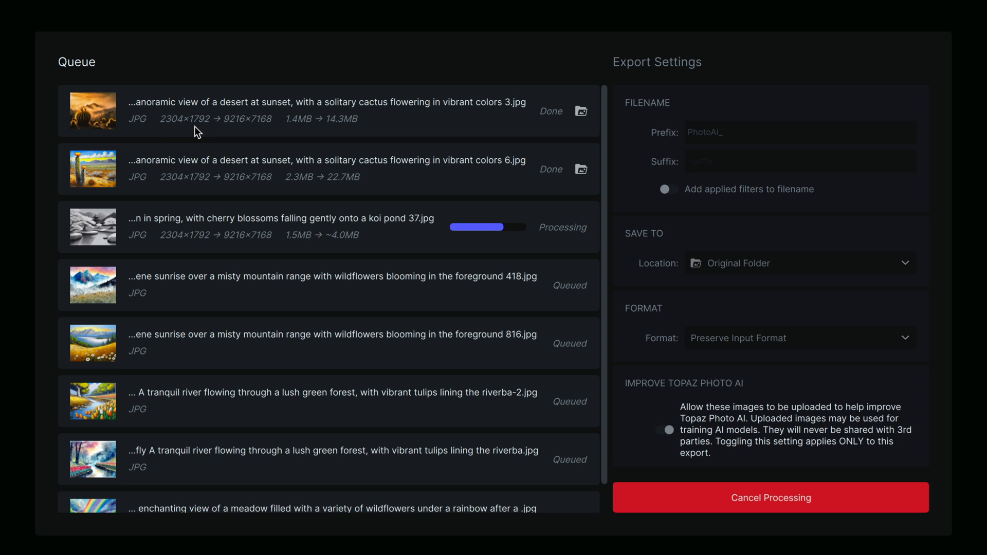
mouse_move(293, 195)
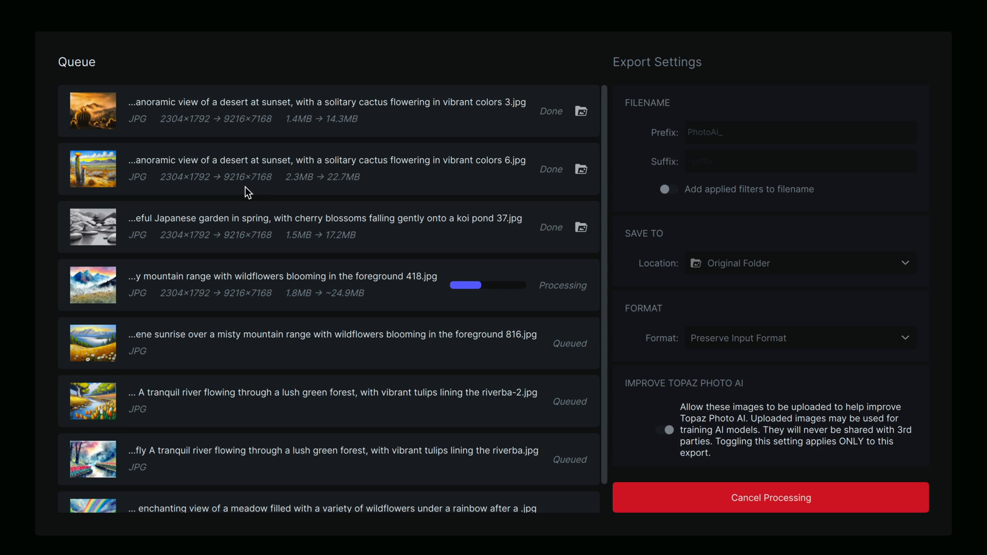
mouse_move(234, 191)
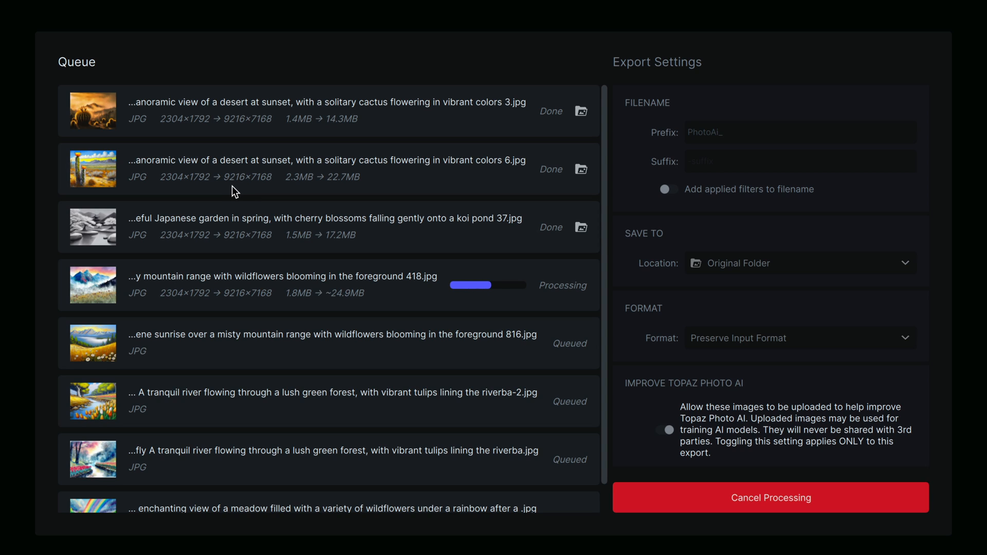
mouse_move(253, 192)
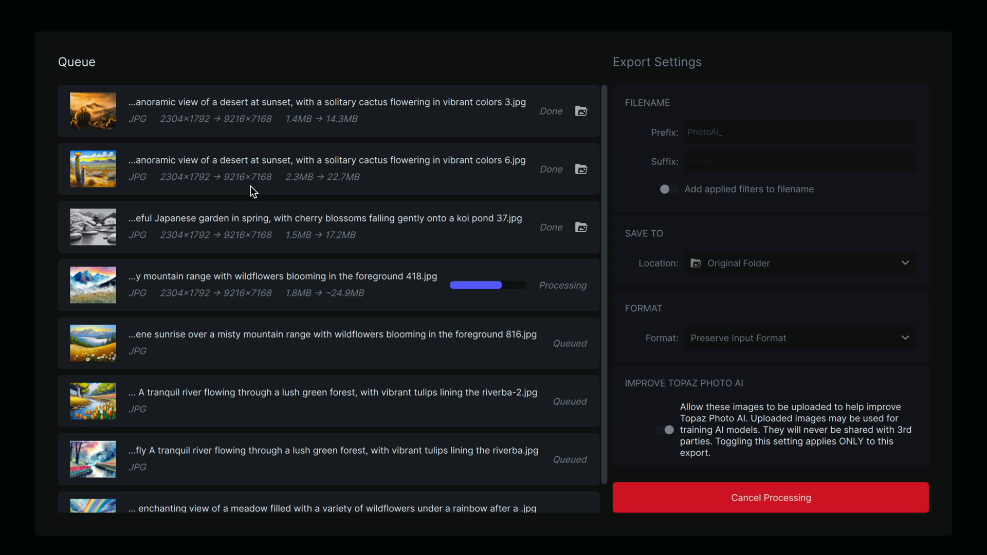
mouse_move(268, 227)
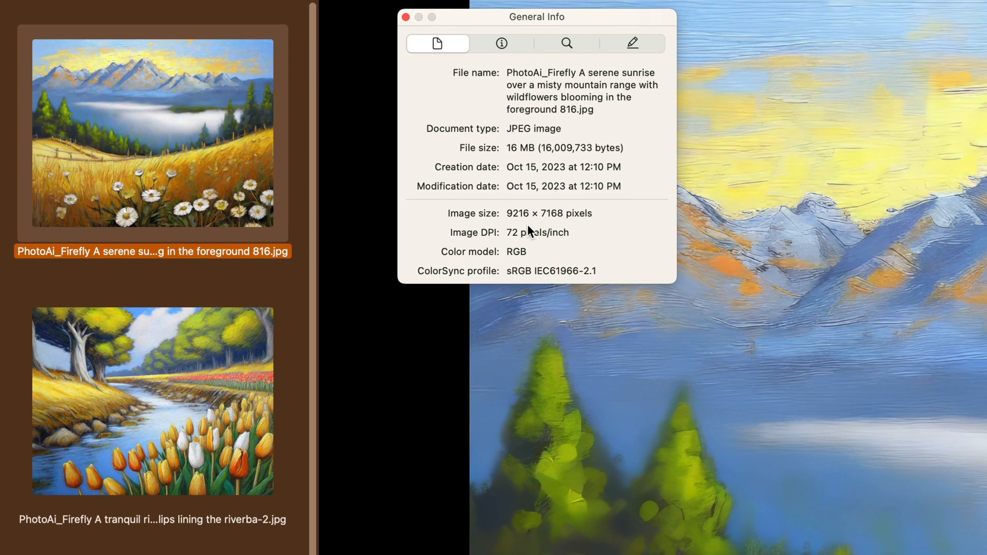
mouse_move(529, 233)
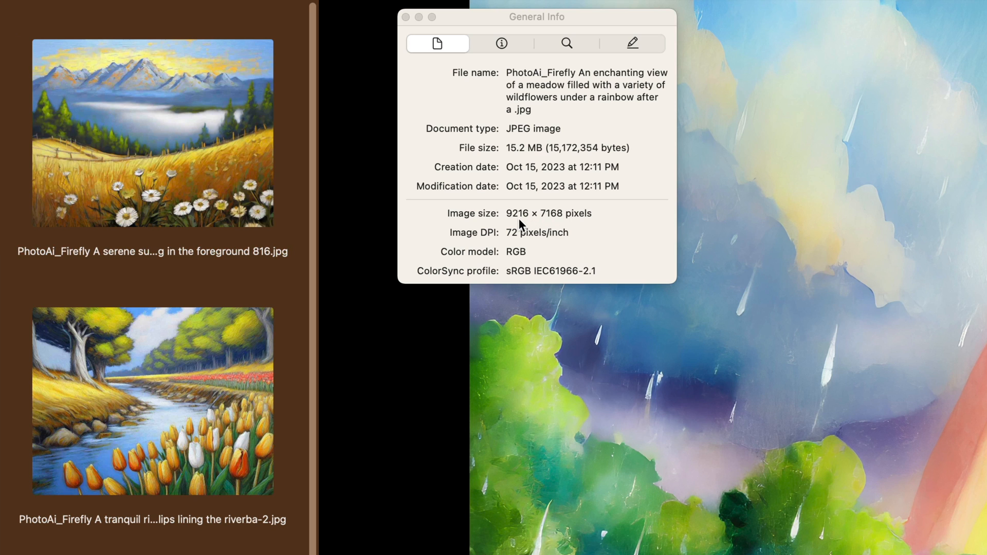
mouse_move(528, 226)
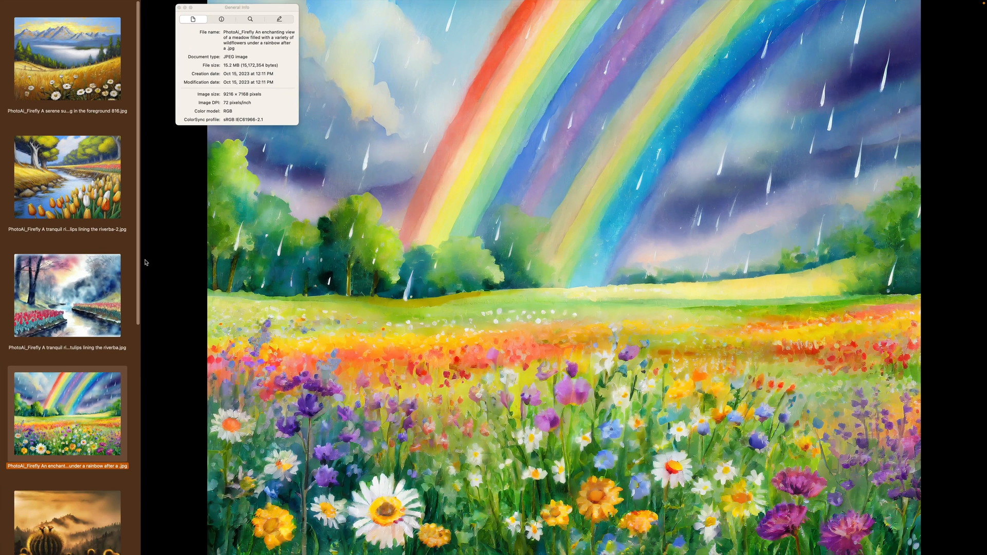
Scroll through the exported PhotoAi_ images in Preview, checking their 9216×7168 size.
scroll(down, 3)
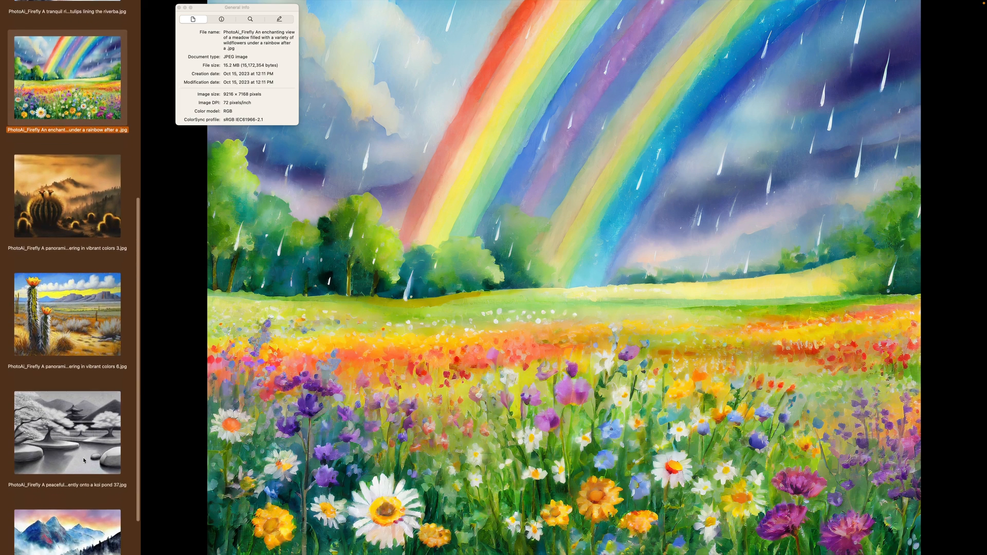
scroll(down, 3)
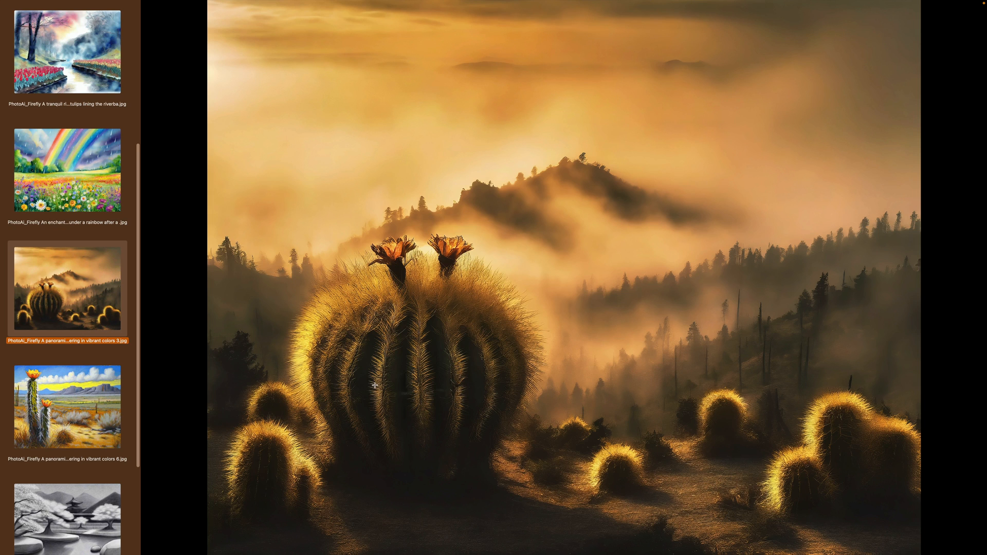
Scroll the Preview sidebar thumbnails down toward the golden barrel cactus image.
scroll(down, 3)
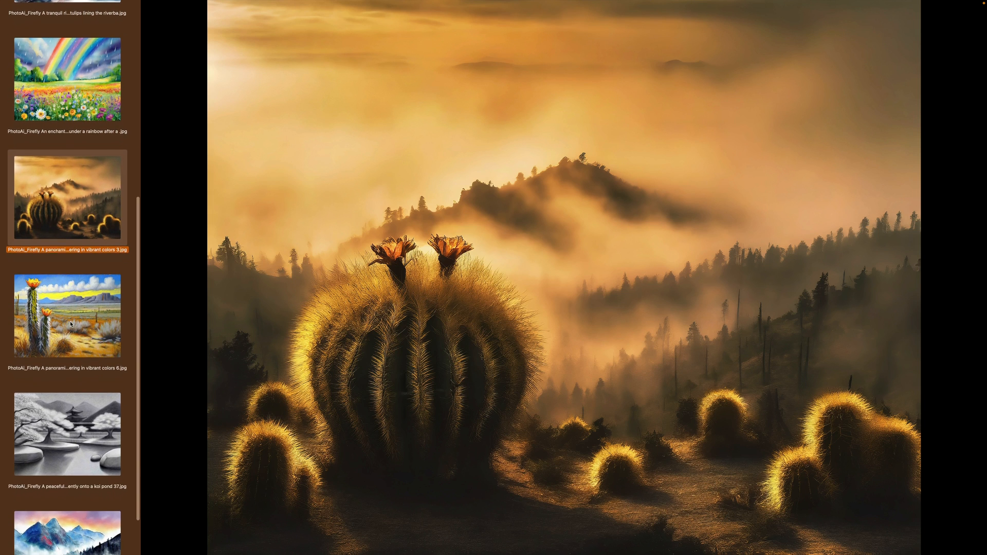